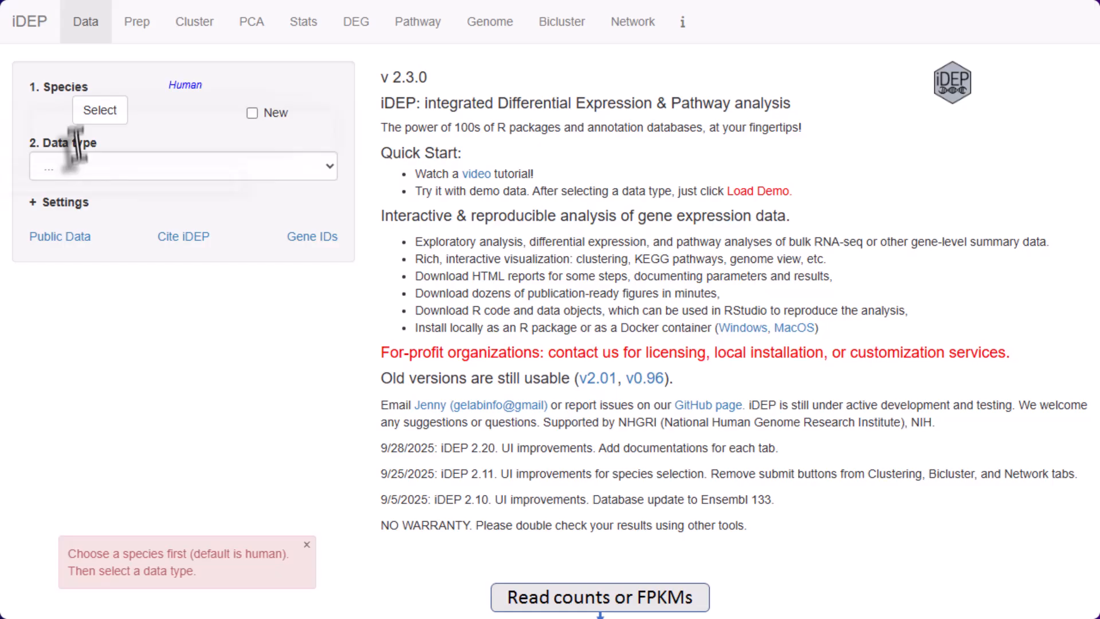
Mark the mouse data as read counts and upload the GSE71176 count file.
click(99, 109)
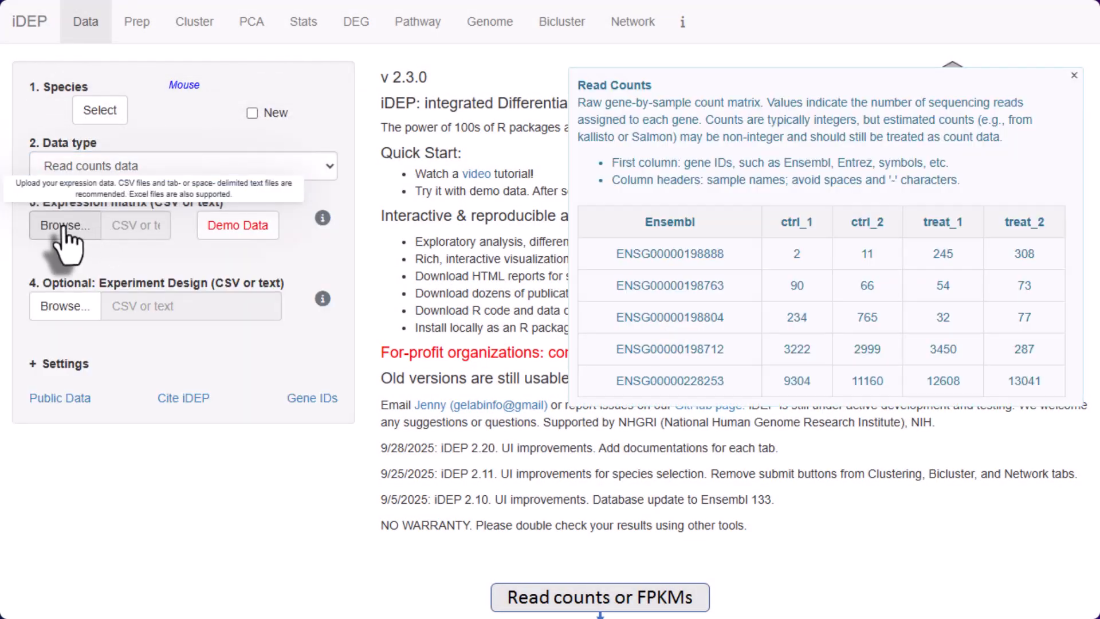
click(64, 226)
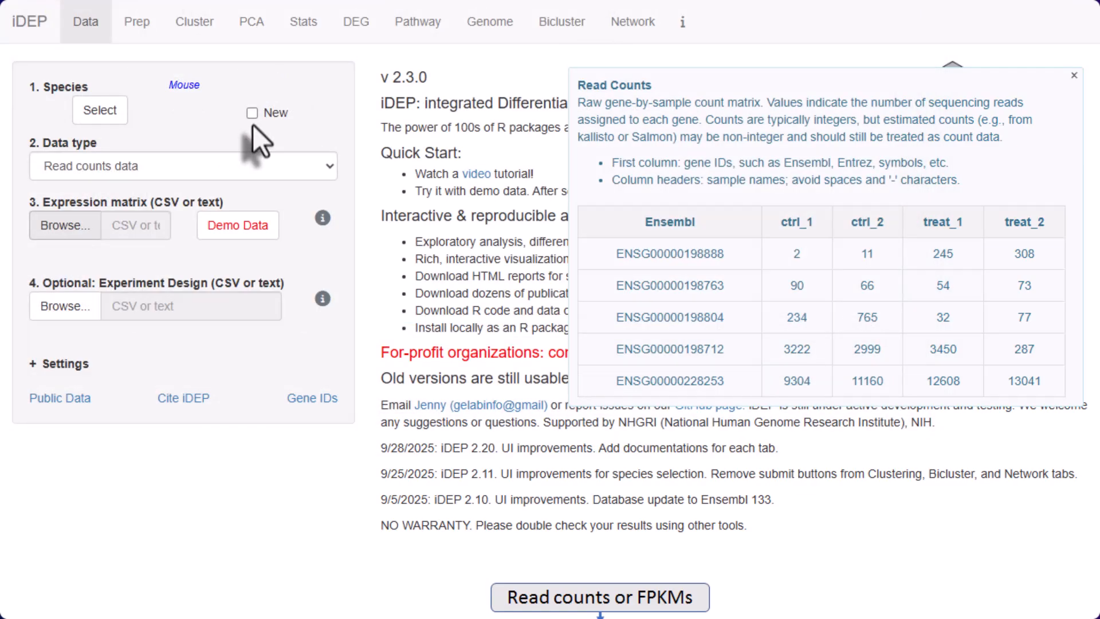
click(64, 225)
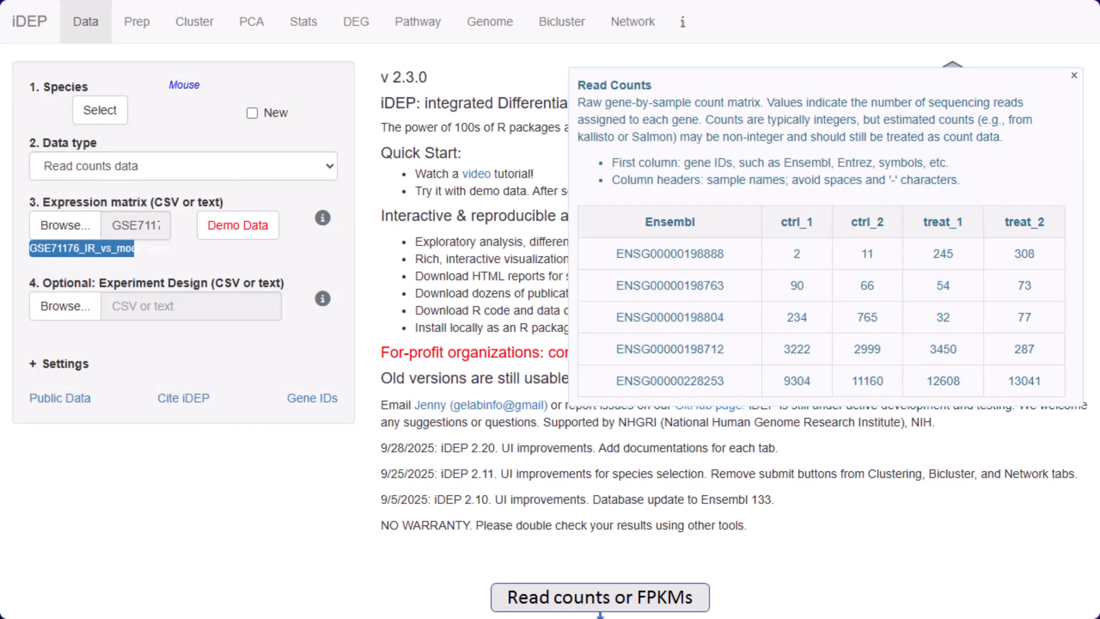
Review read totals, expression density, the Mock_1 vs Radiation_1 scatterplot and gene-type QC plots.
click(137, 21)
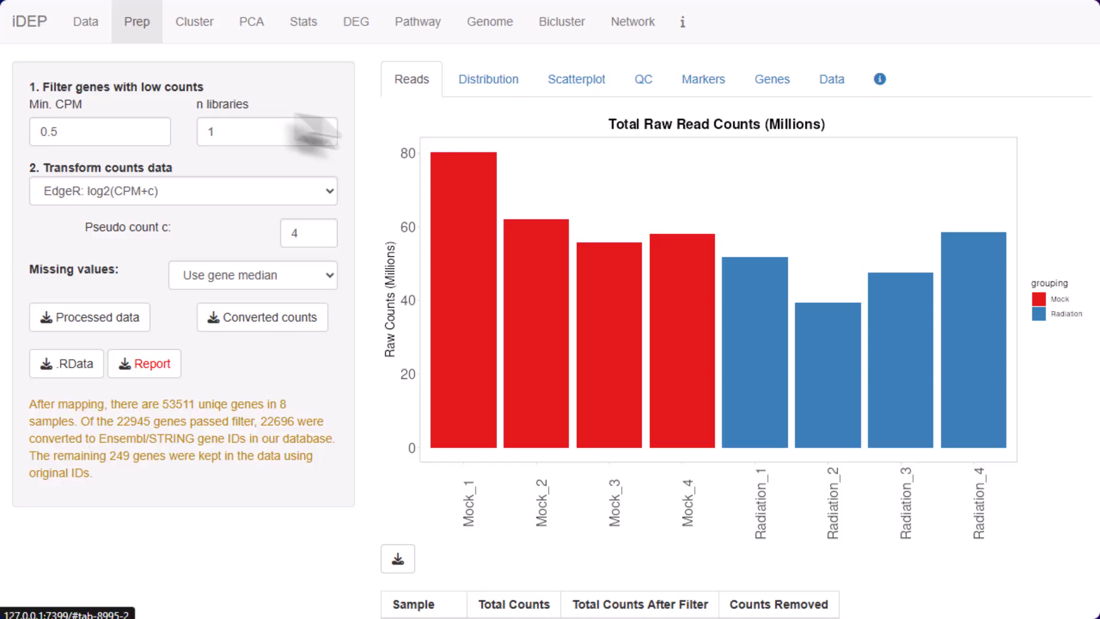
mouse_move(81, 224)
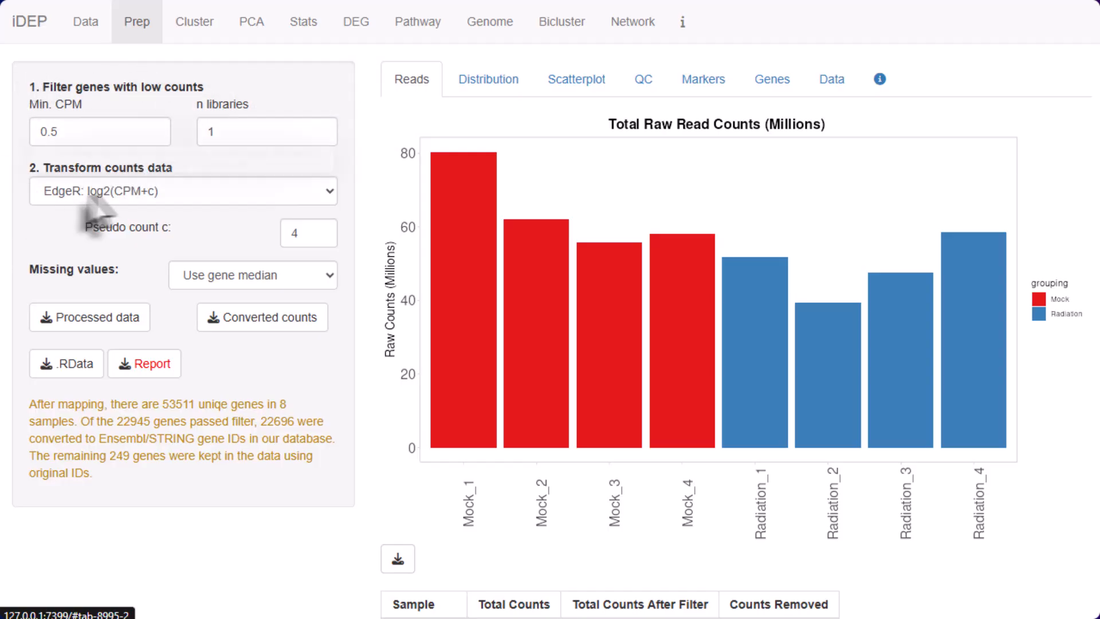
mouse_move(556, 158)
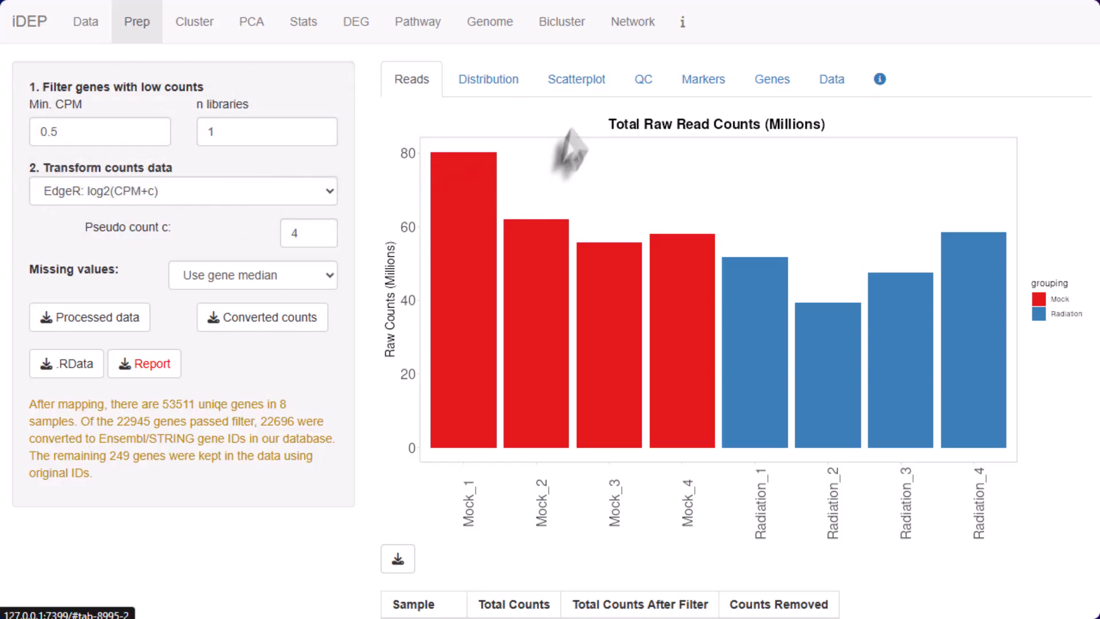
mouse_move(757, 247)
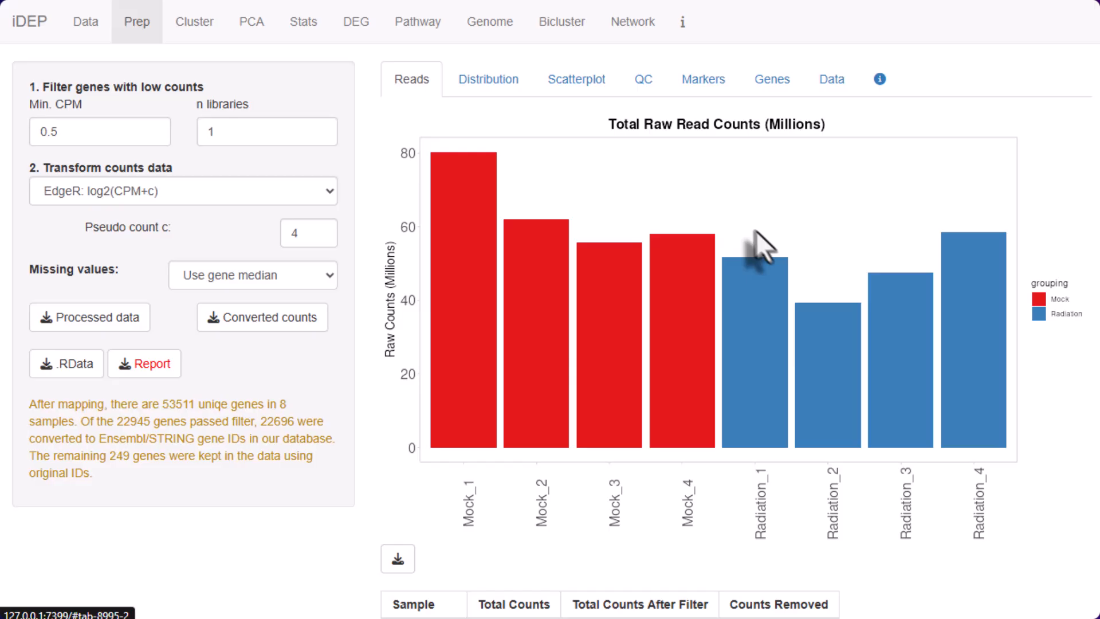
click(488, 79)
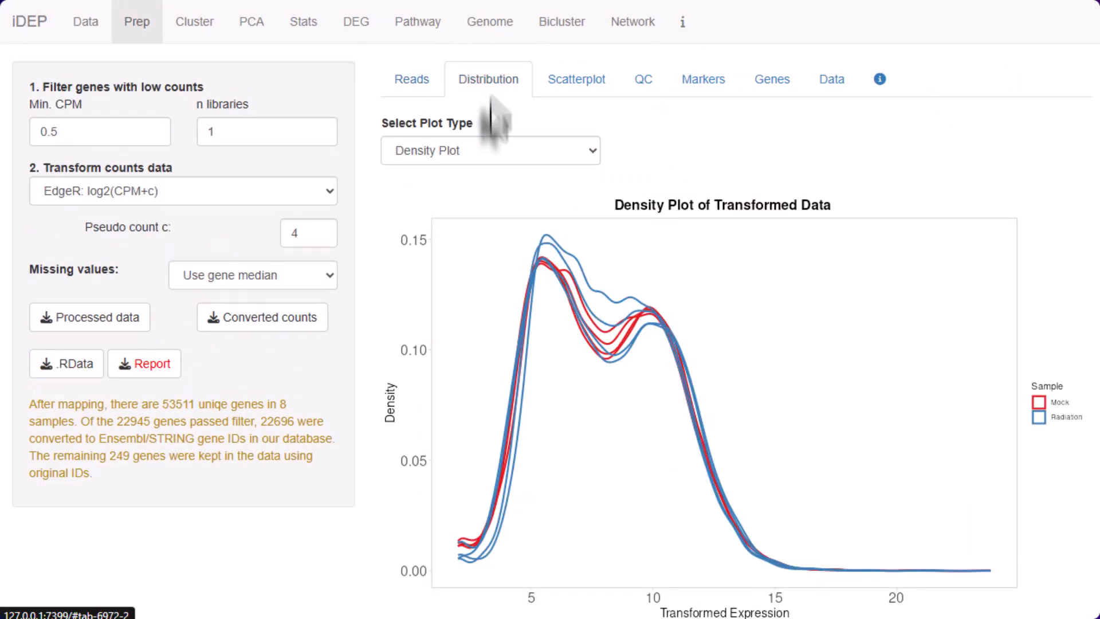
click(576, 79)
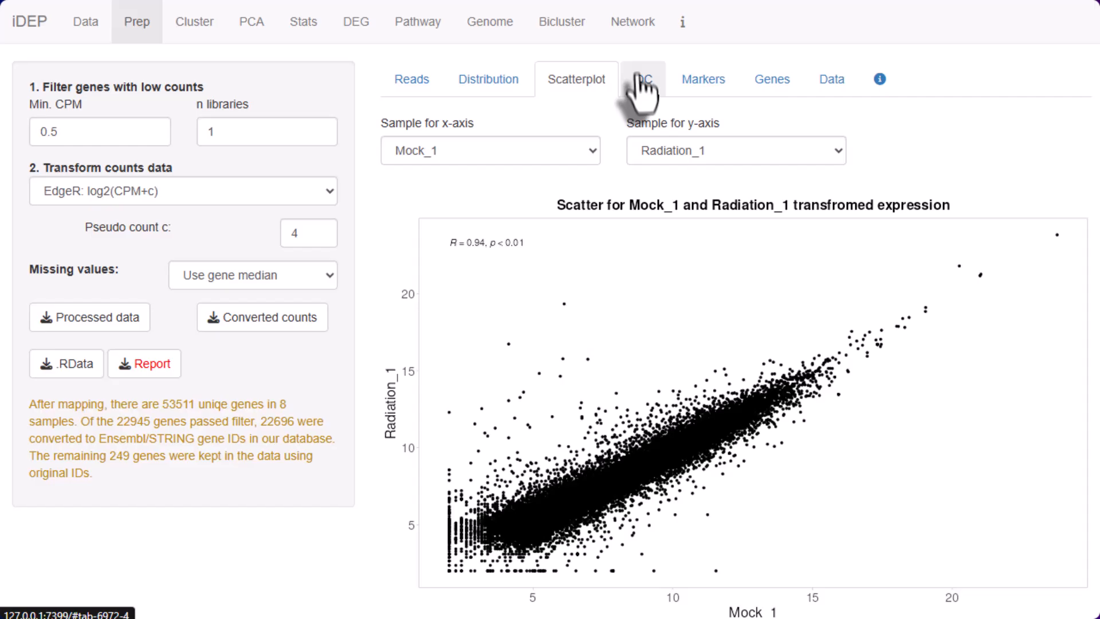
click(644, 79)
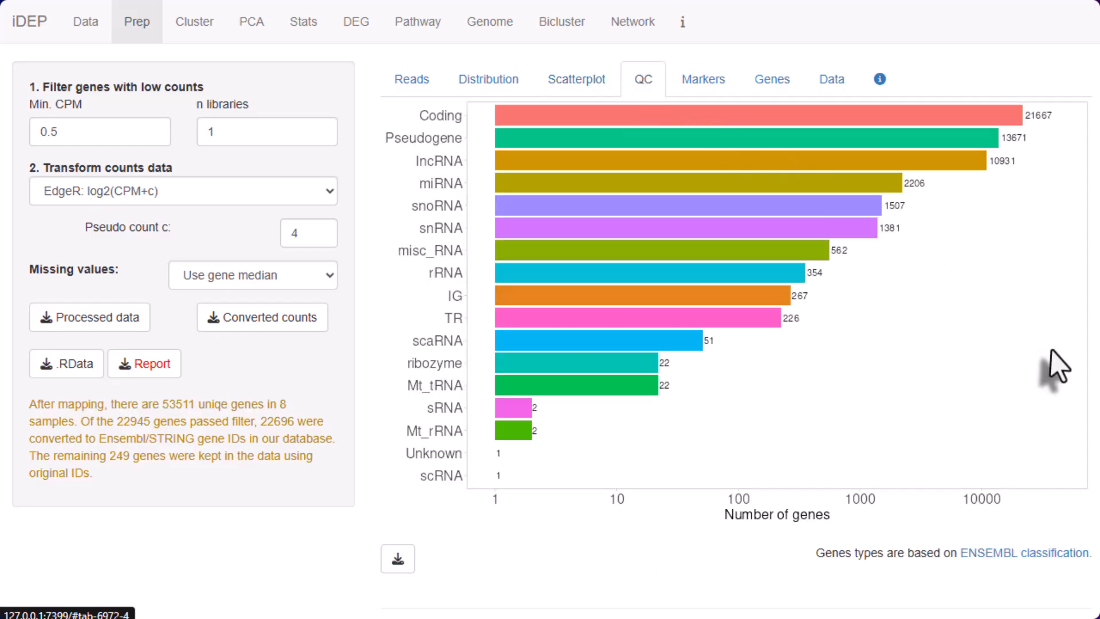
click(411, 79)
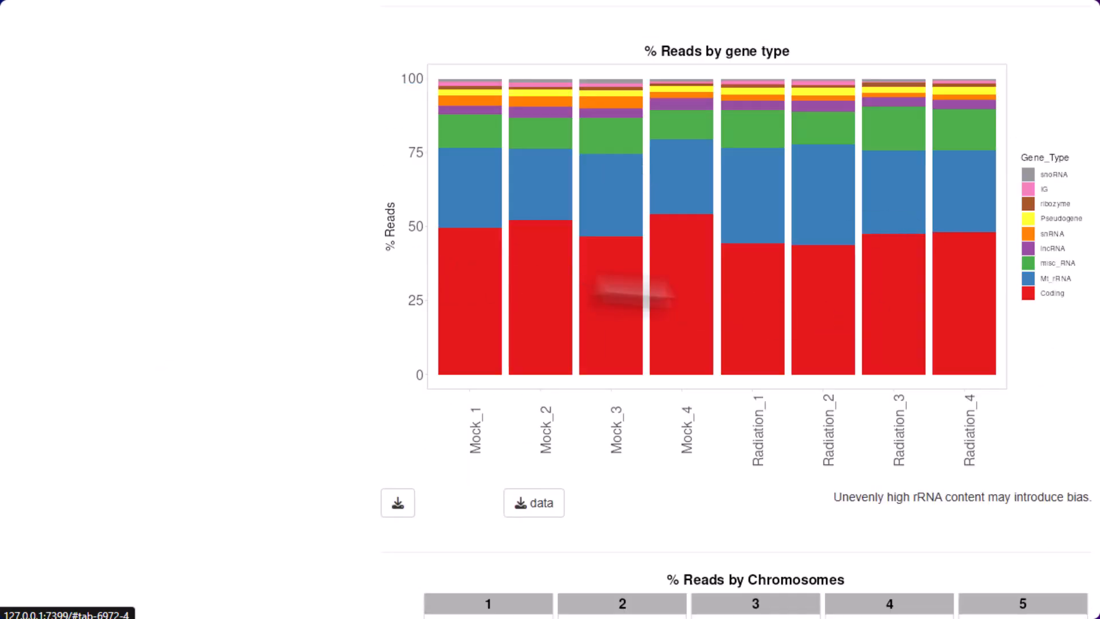
mouse_move(610, 309)
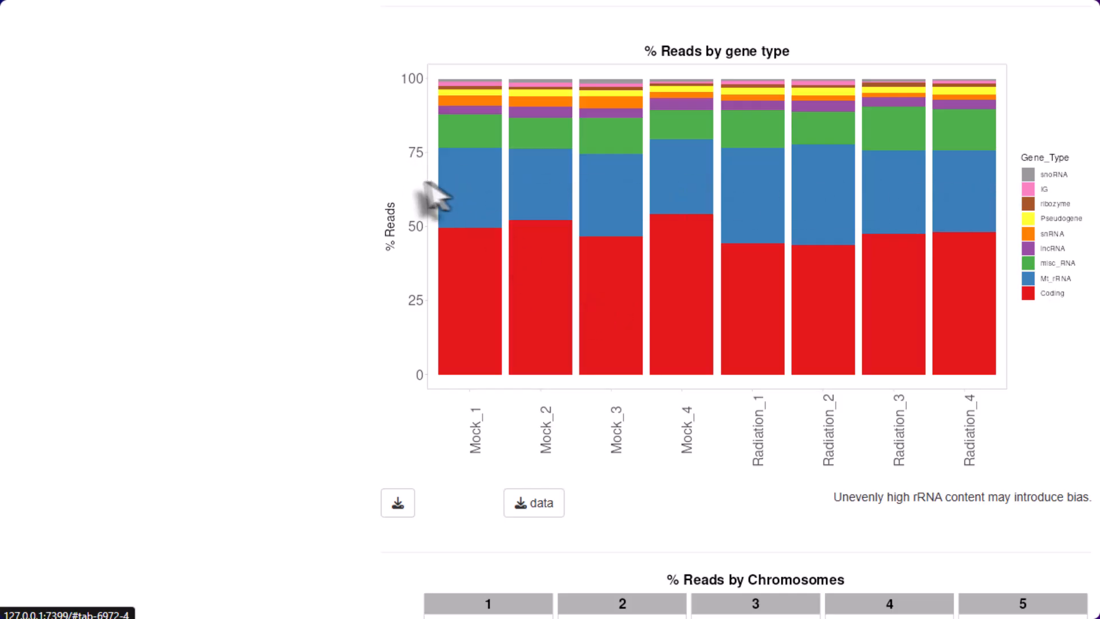
mouse_move(800, 223)
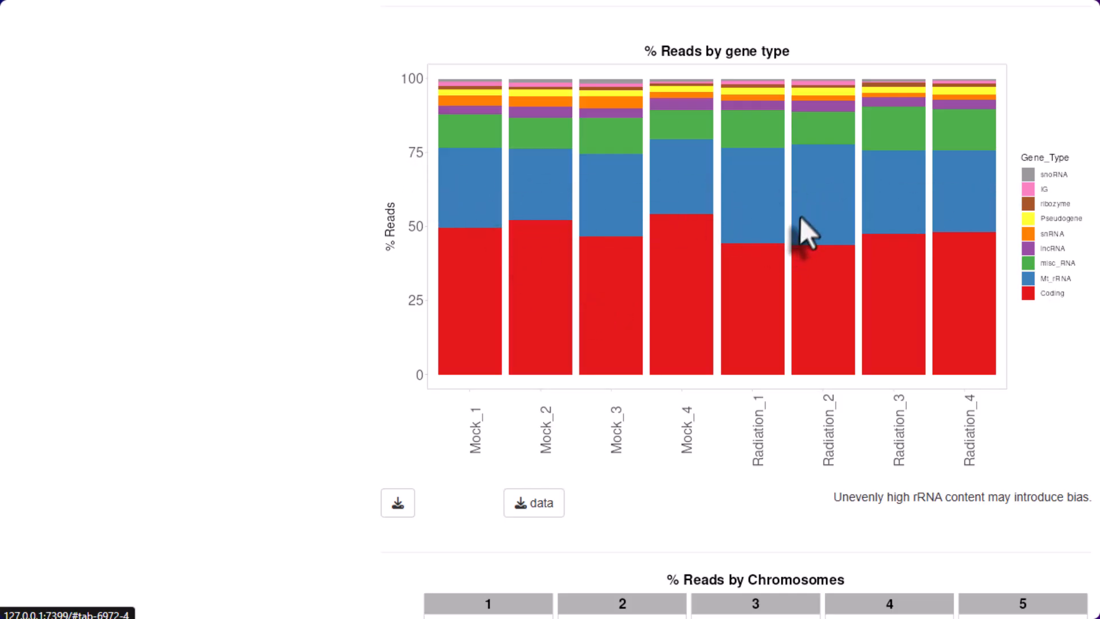
mouse_move(986, 223)
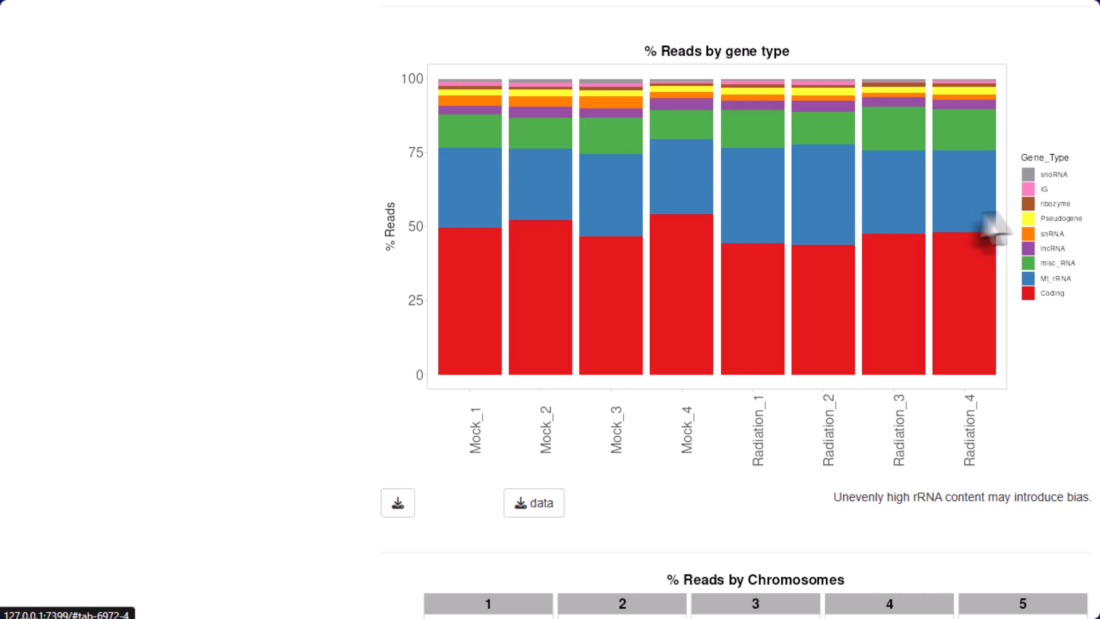
scroll(down, 3)
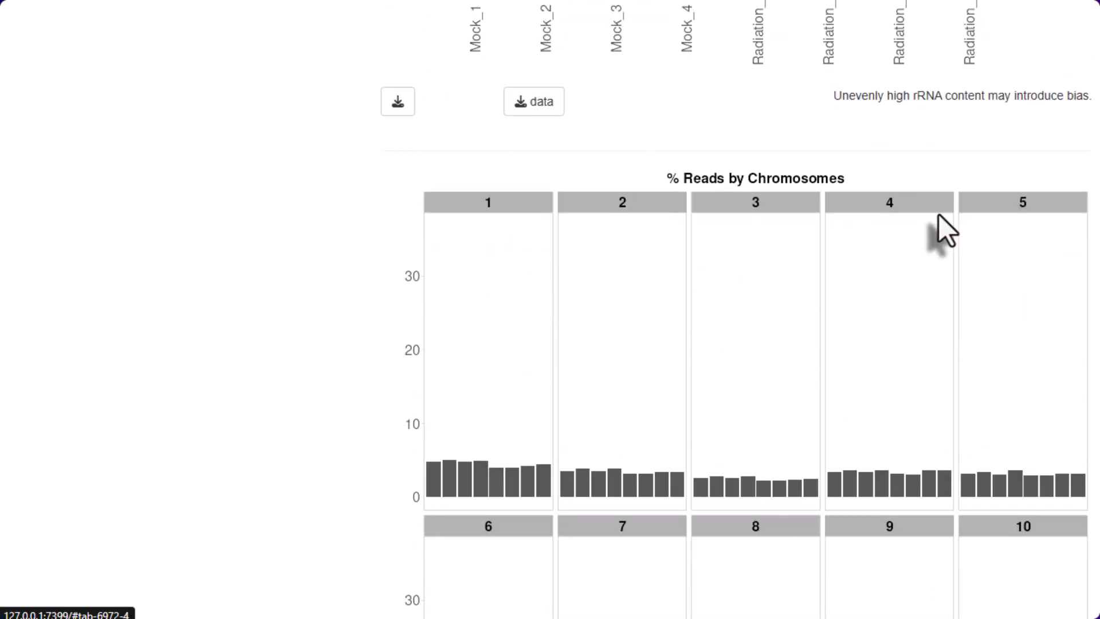
scroll(down, 3)
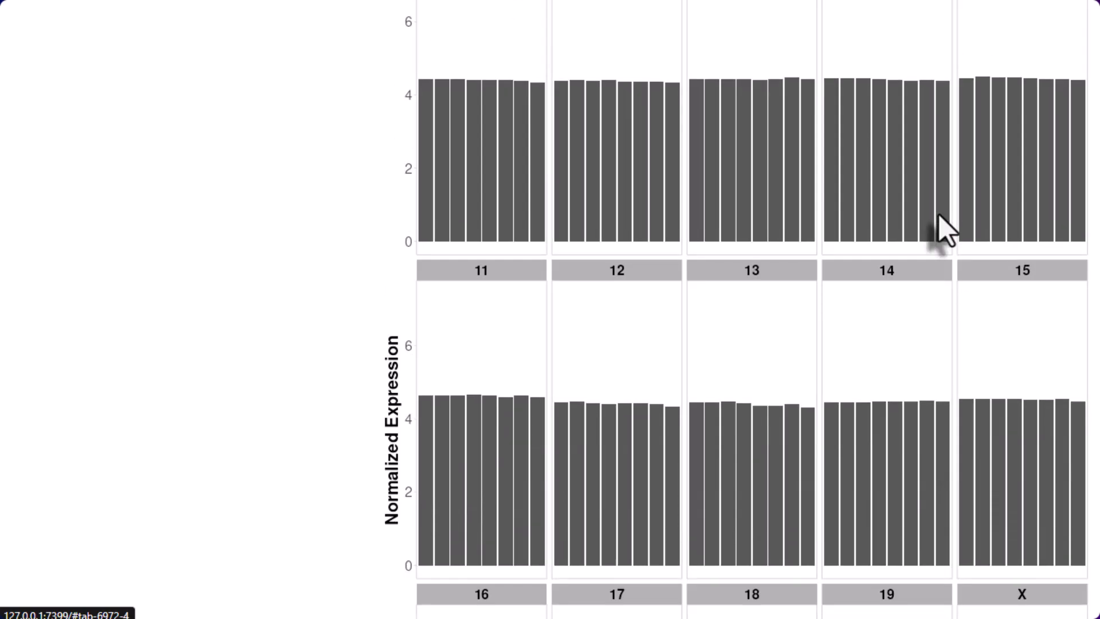
scroll(down, 3)
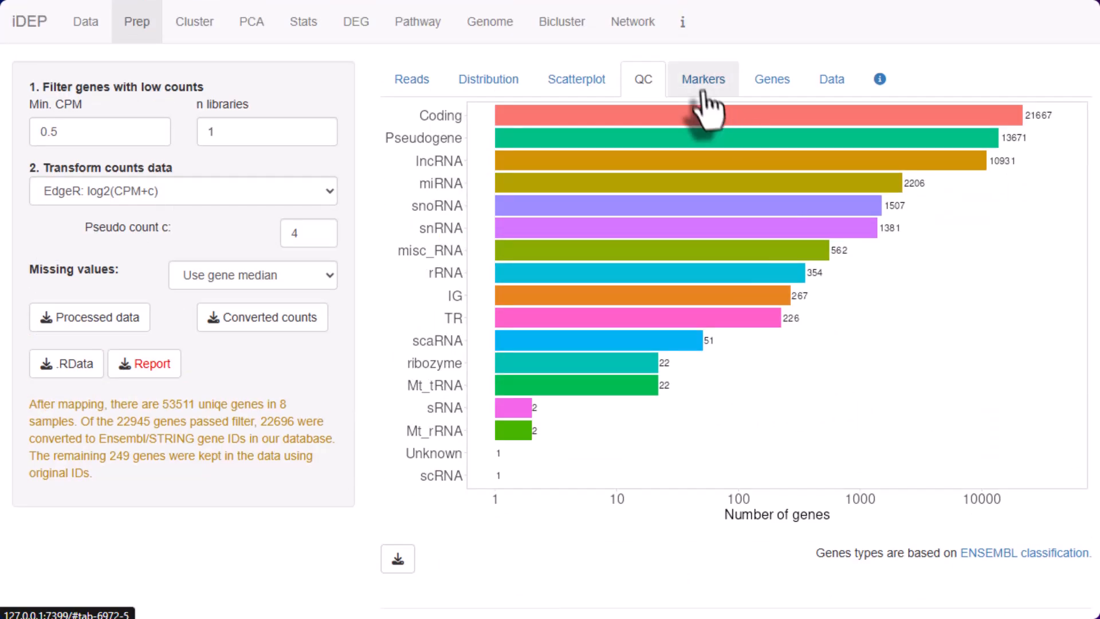
Browse the per-sample GAPDH, MT-RNR2, UTY and XIST marker gene bar plots.
click(703, 80)
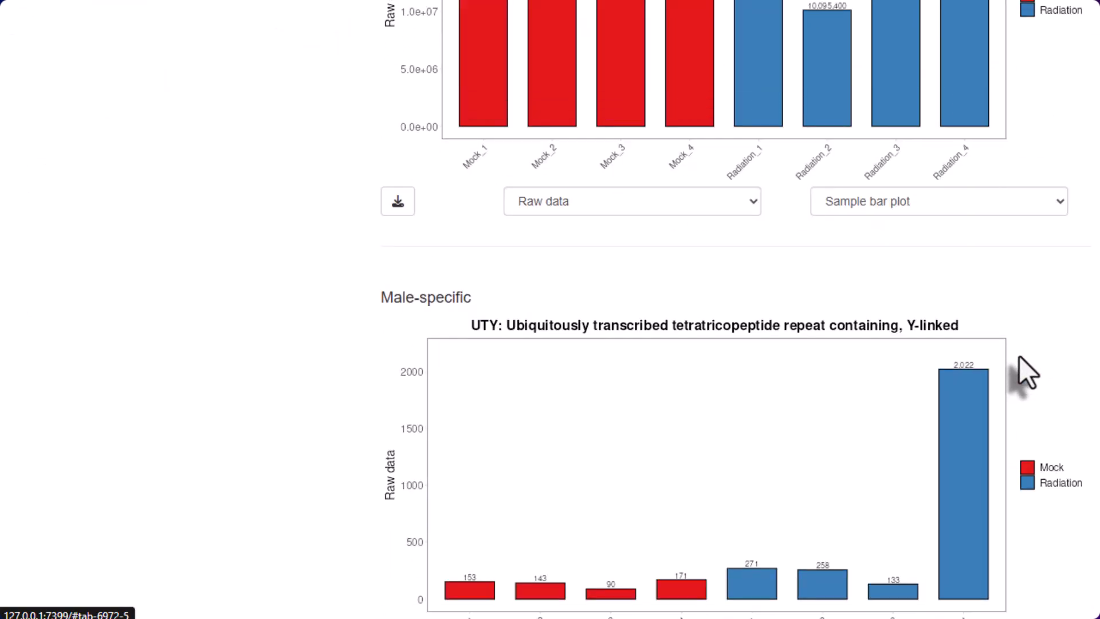
scroll(down, 3)
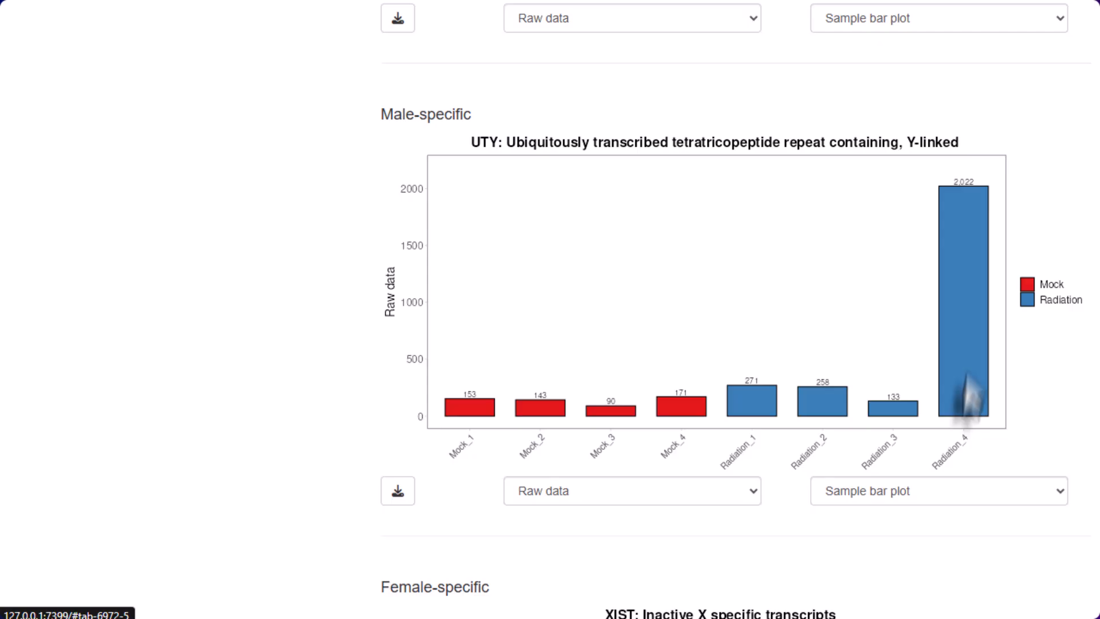
scroll(down, 3)
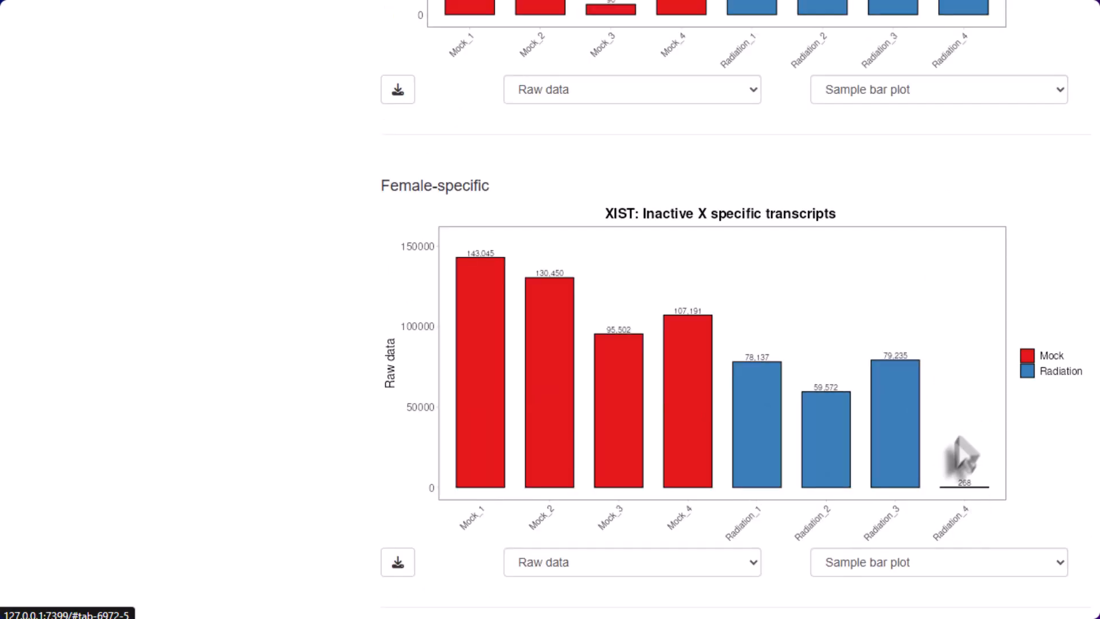
scroll(up, 3)
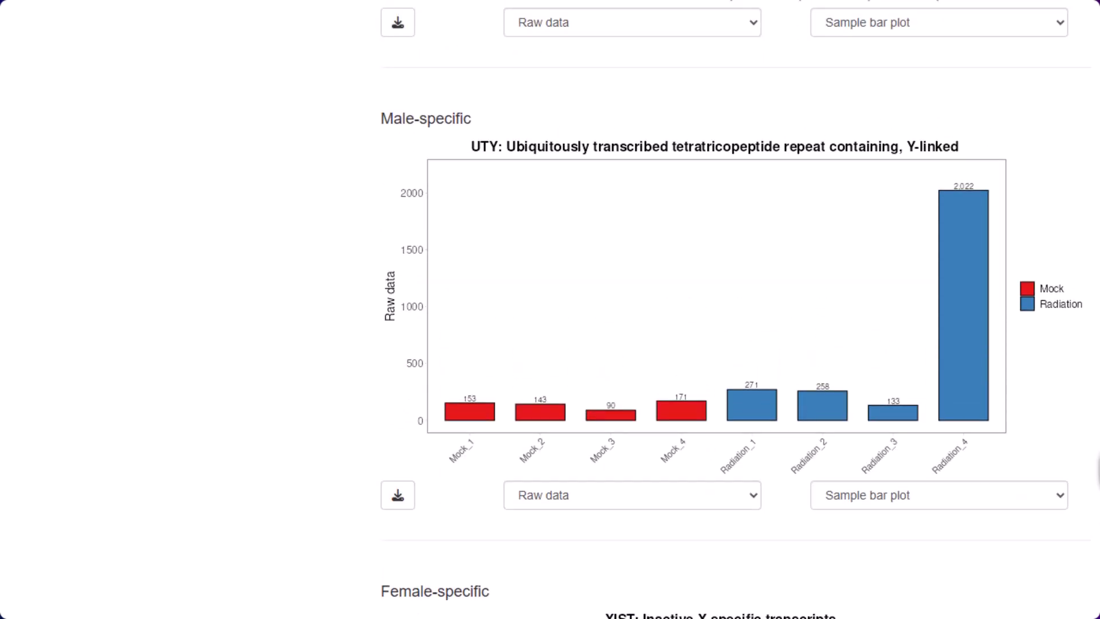
scroll(up, 3)
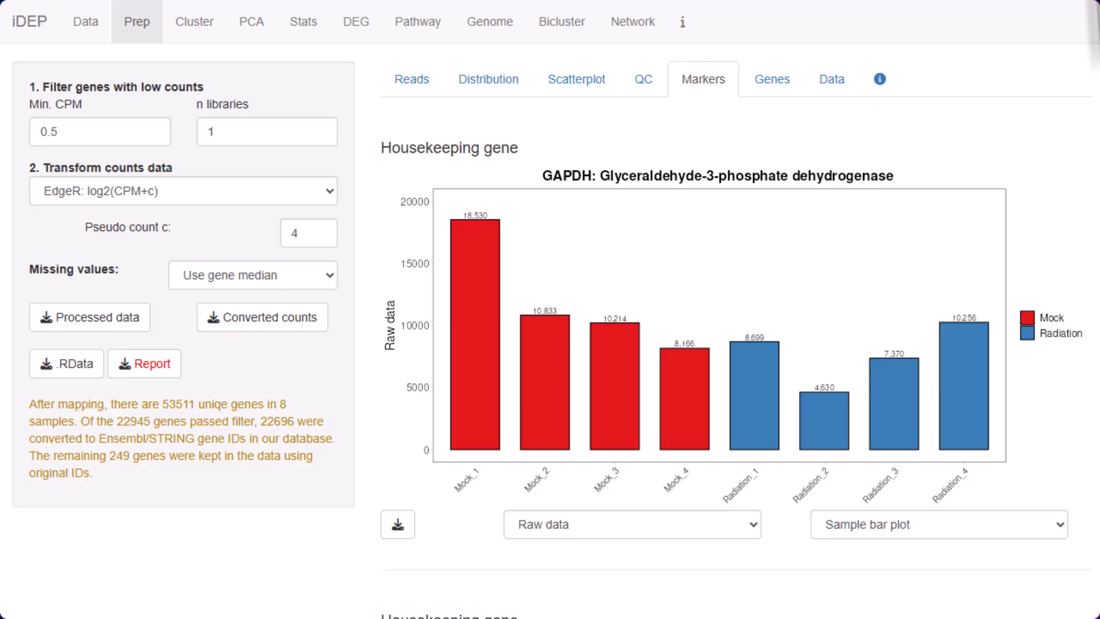
scroll(down, 3)
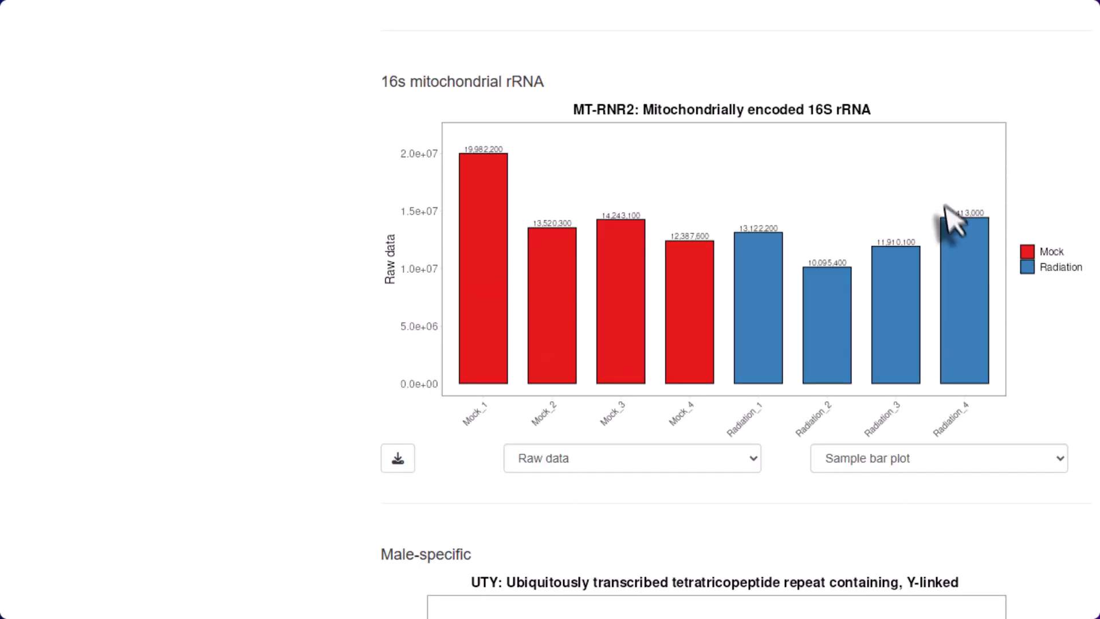
mouse_move(952, 223)
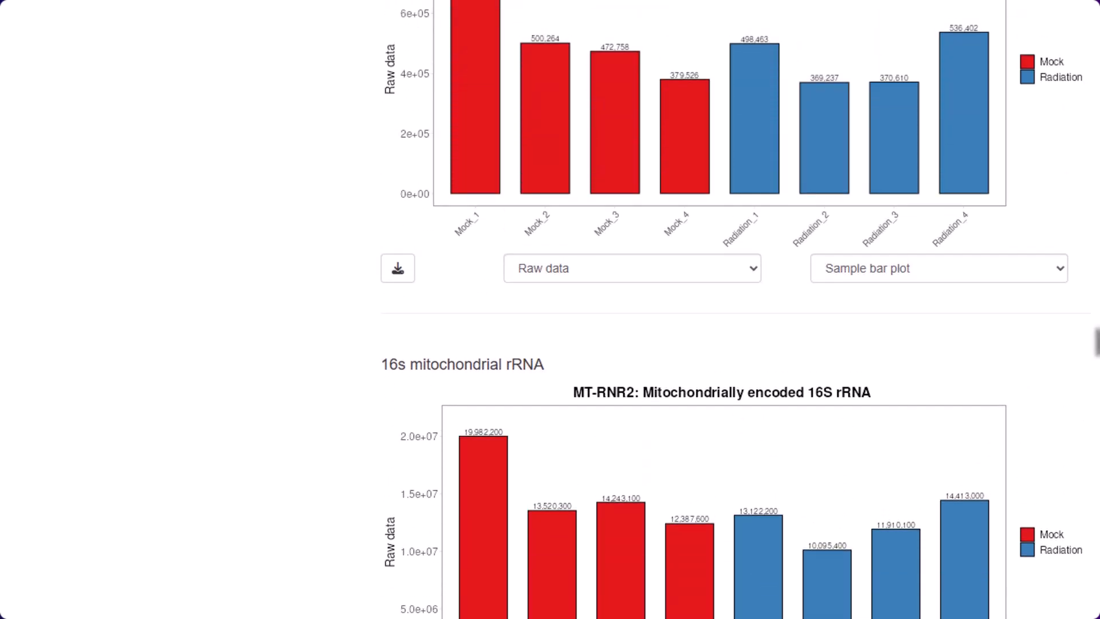
Plot Mdm2 and Phlda3 expression by group and generate the preprocessing HTML report.
click(772, 79)
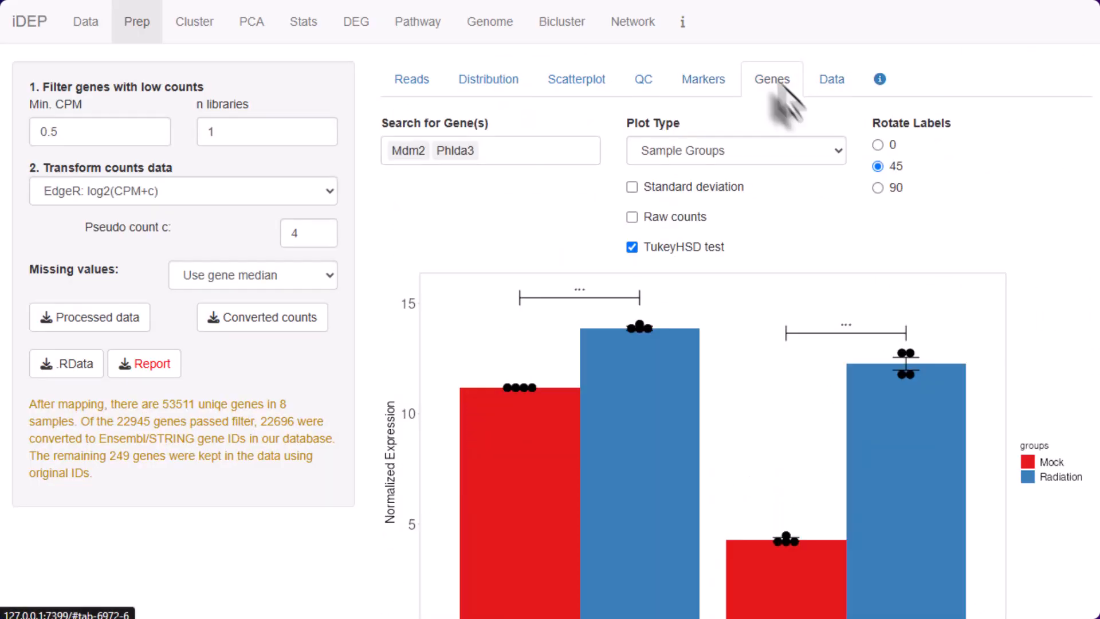
scroll(down, 3)
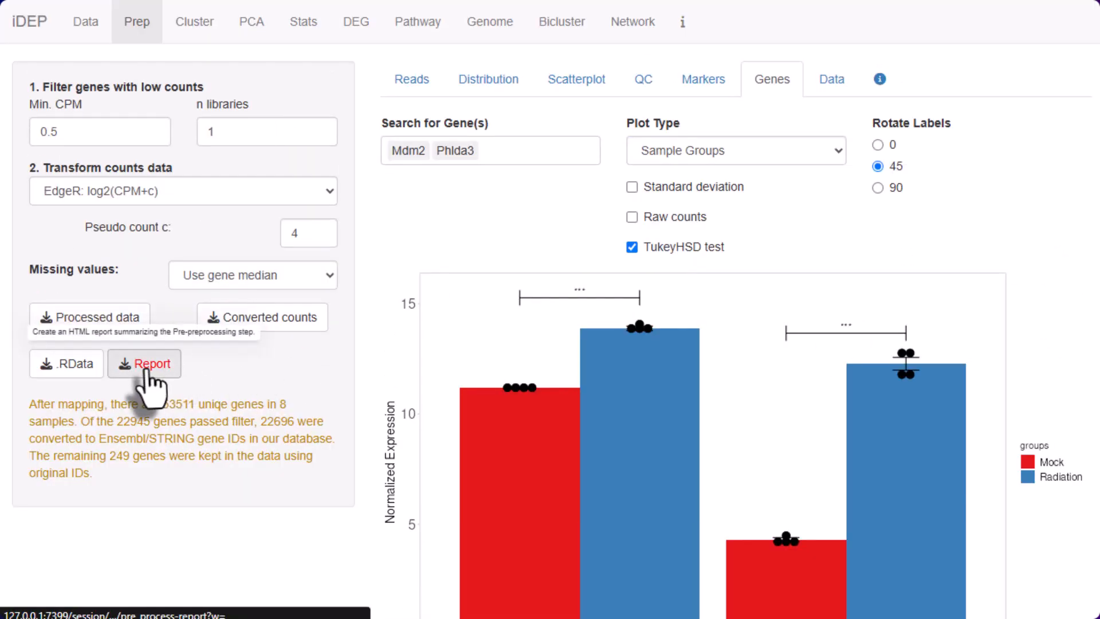
click(144, 363)
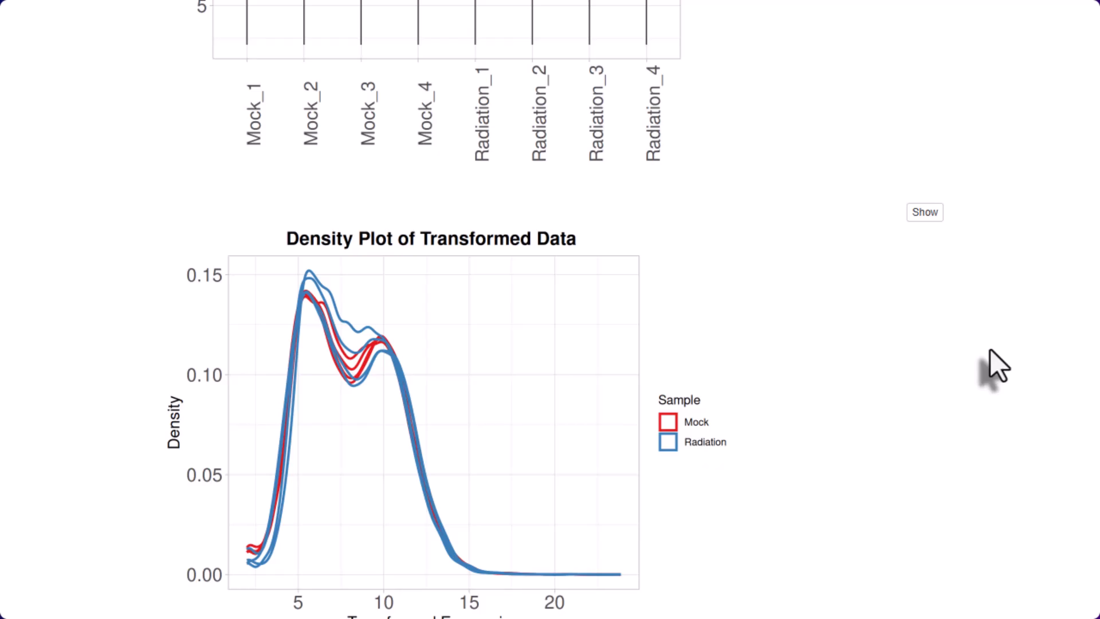
click(214, 23)
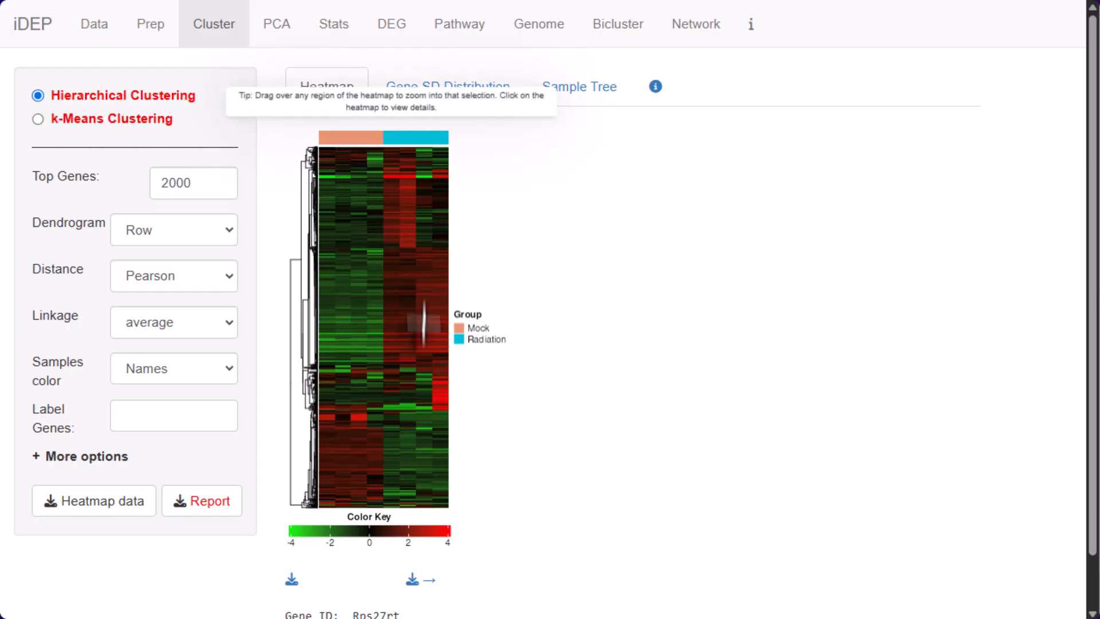
mouse_move(390, 243)
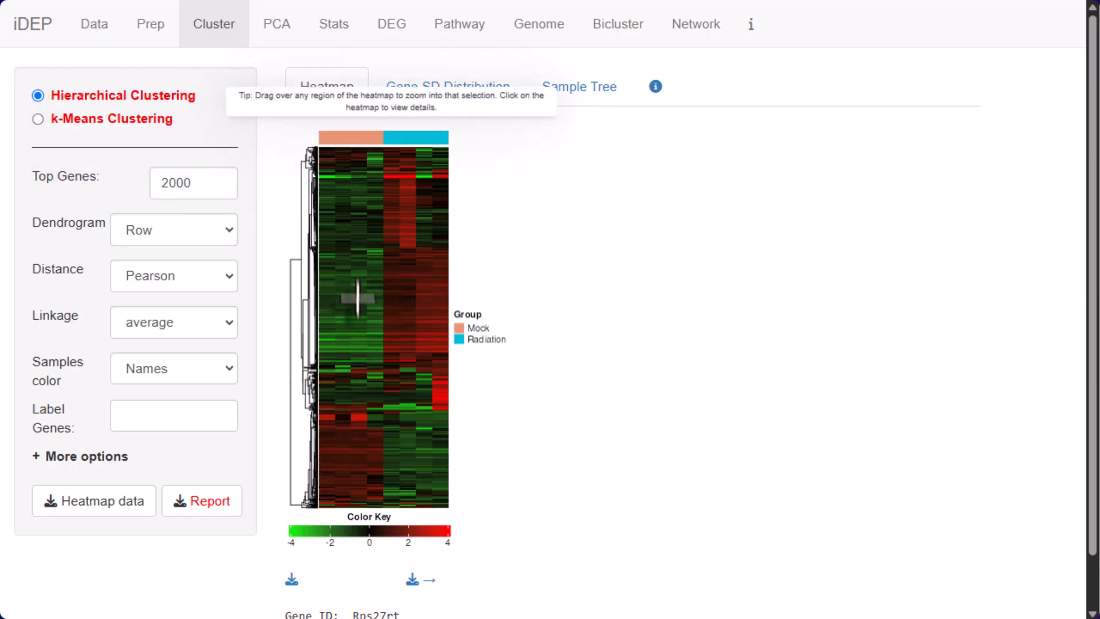
Zoom into a region of the clustering heatmap and show its KEGG pathway enrichment.
click(356, 301)
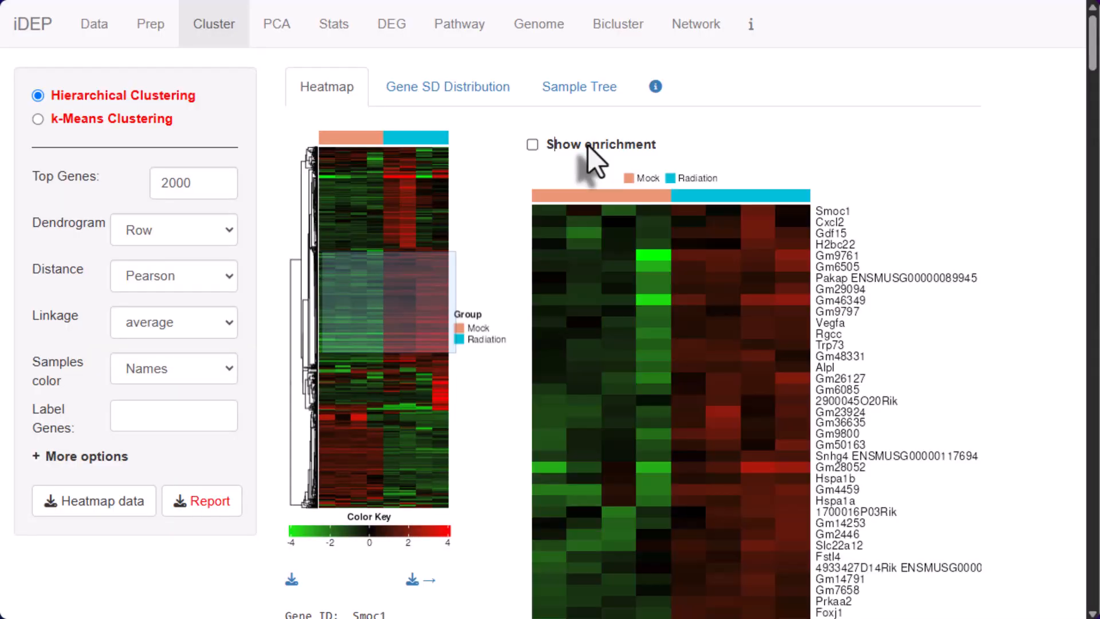
click(533, 145)
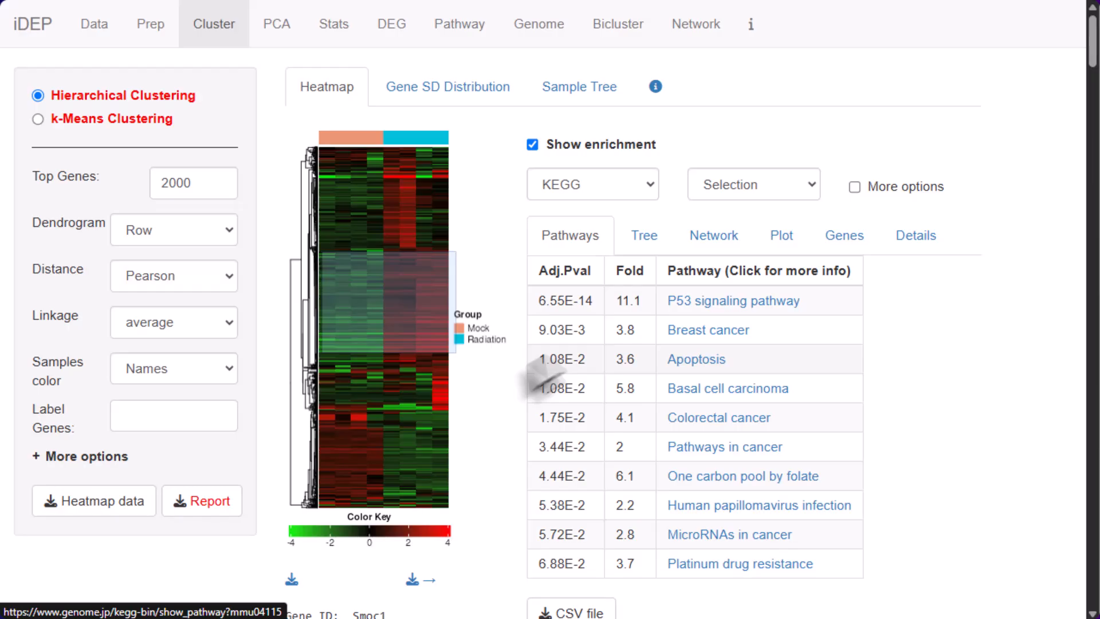
click(533, 145)
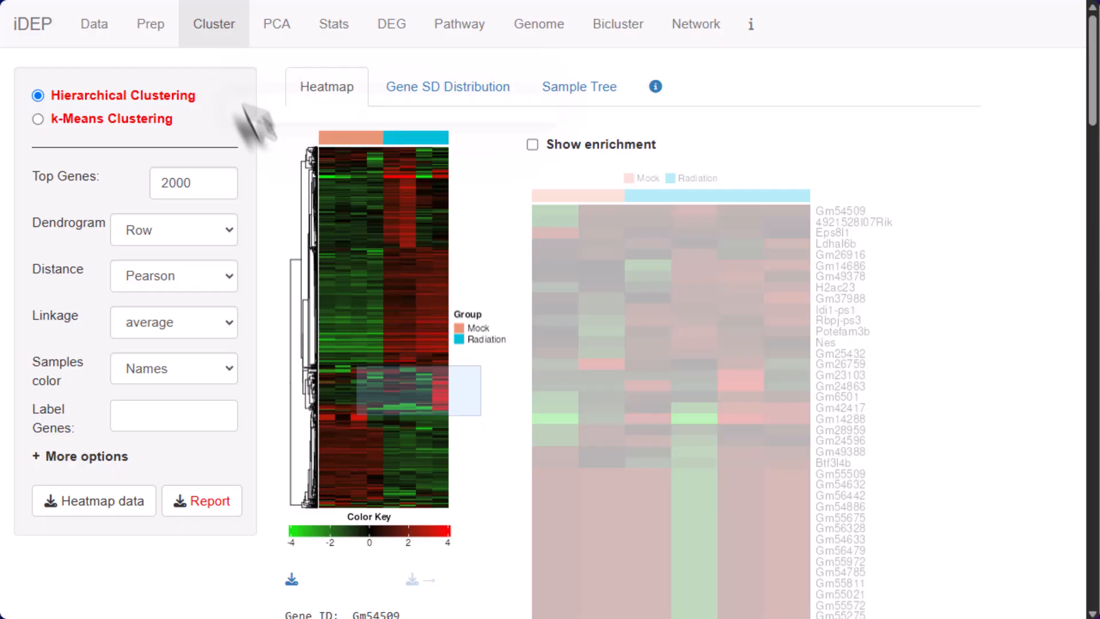
Cluster the genes into 6 k-means clusters and generate the clustering report.
click(35, 119)
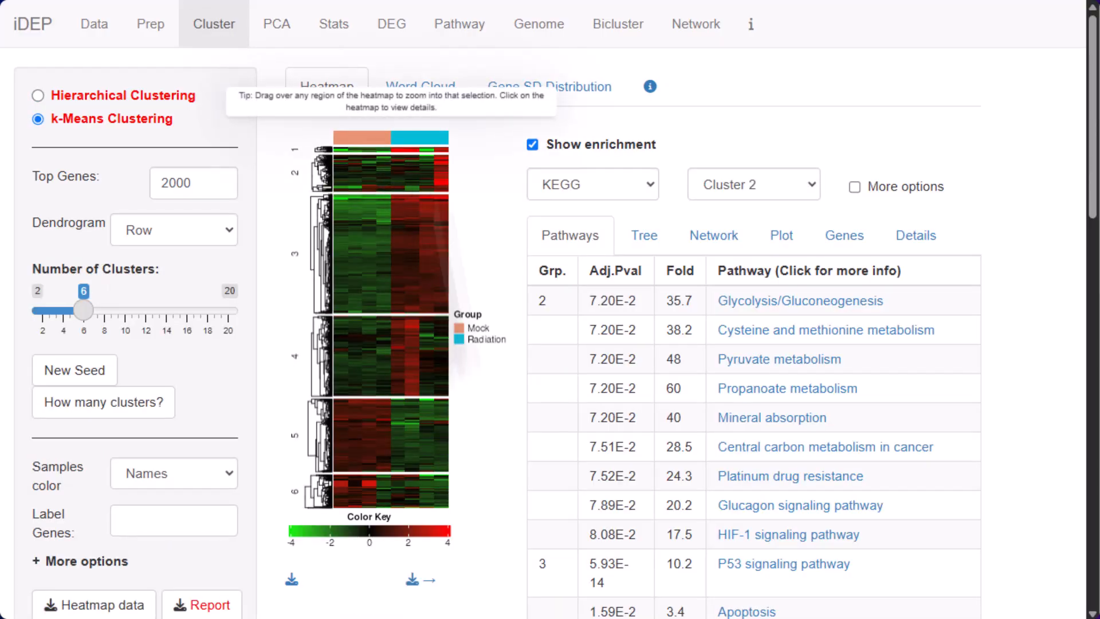
mouse_move(533, 361)
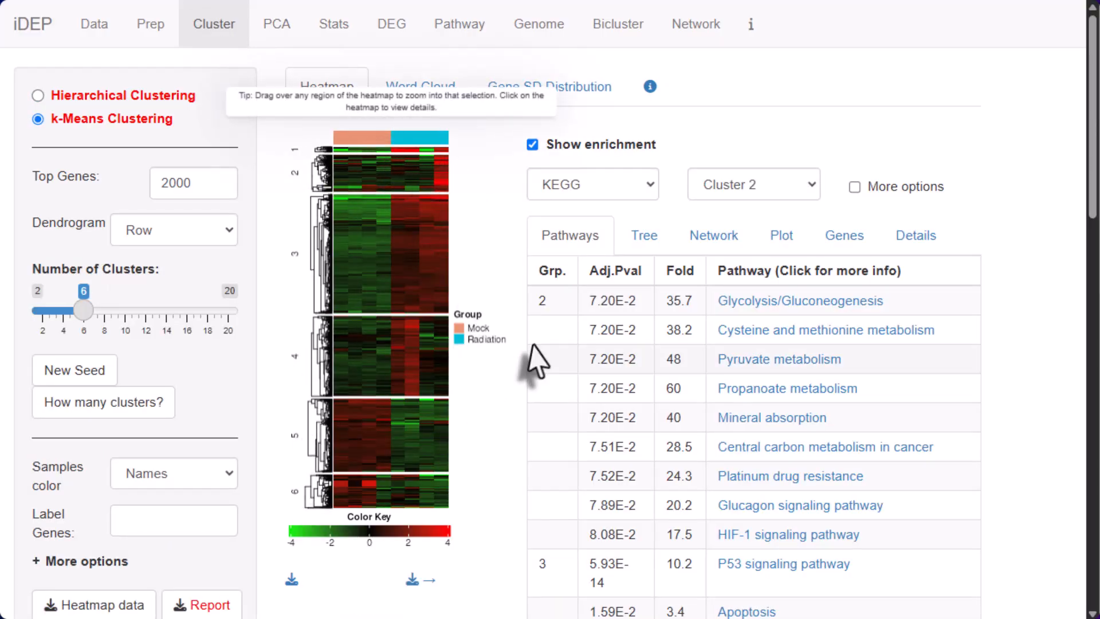
mouse_move(239, 496)
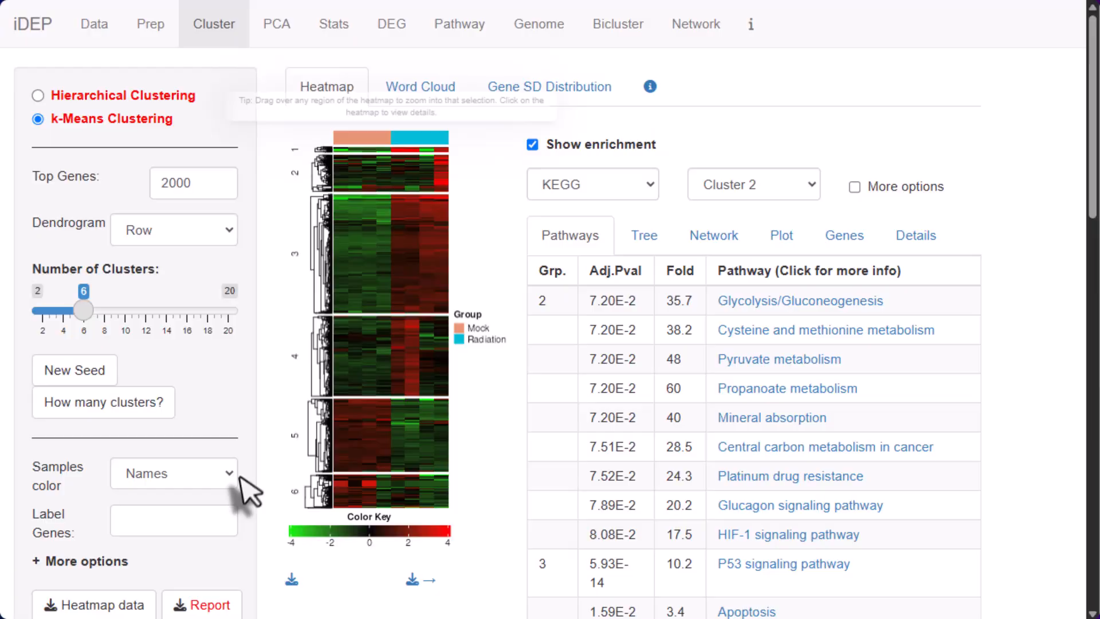
click(205, 604)
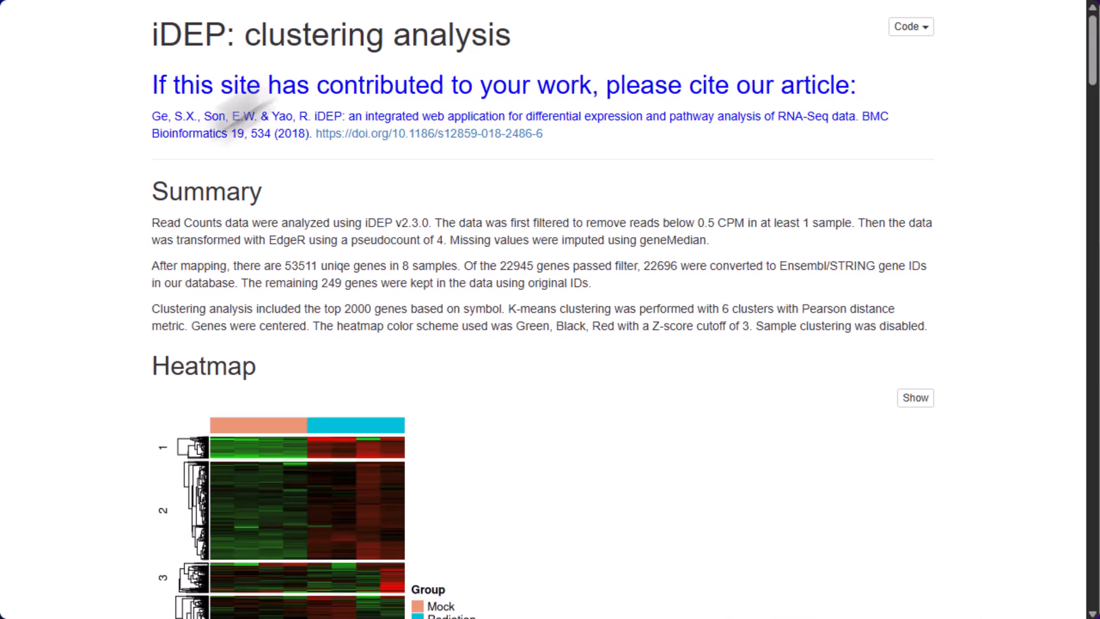
click(253, 22)
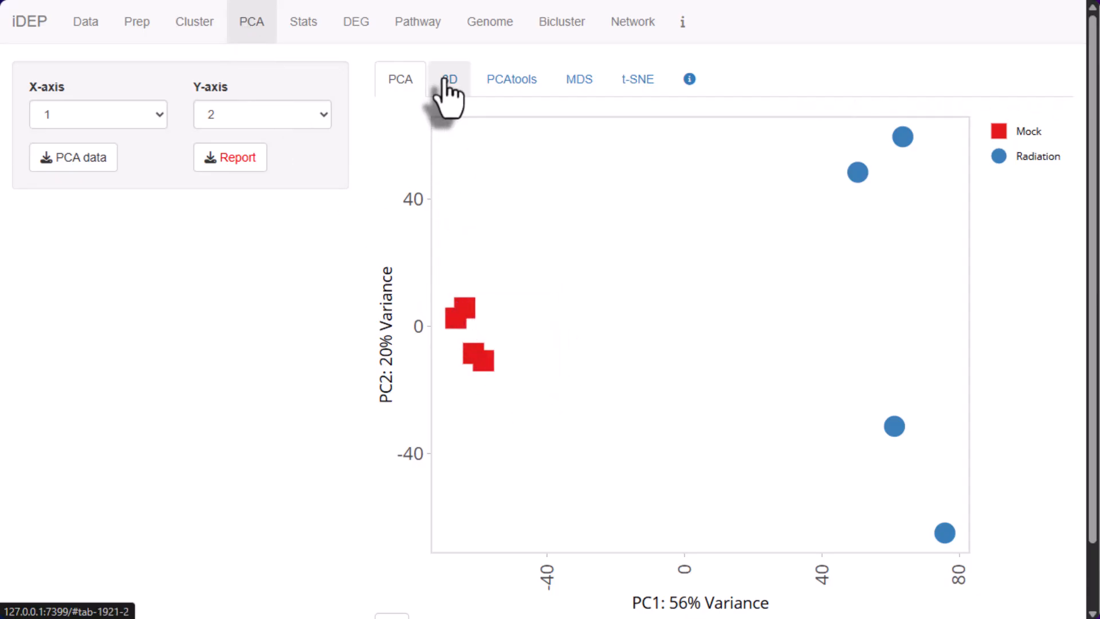
View the 3D PCA and labelled, encircled groups, recheck clustering, then reach DESeq2 setup.
click(450, 79)
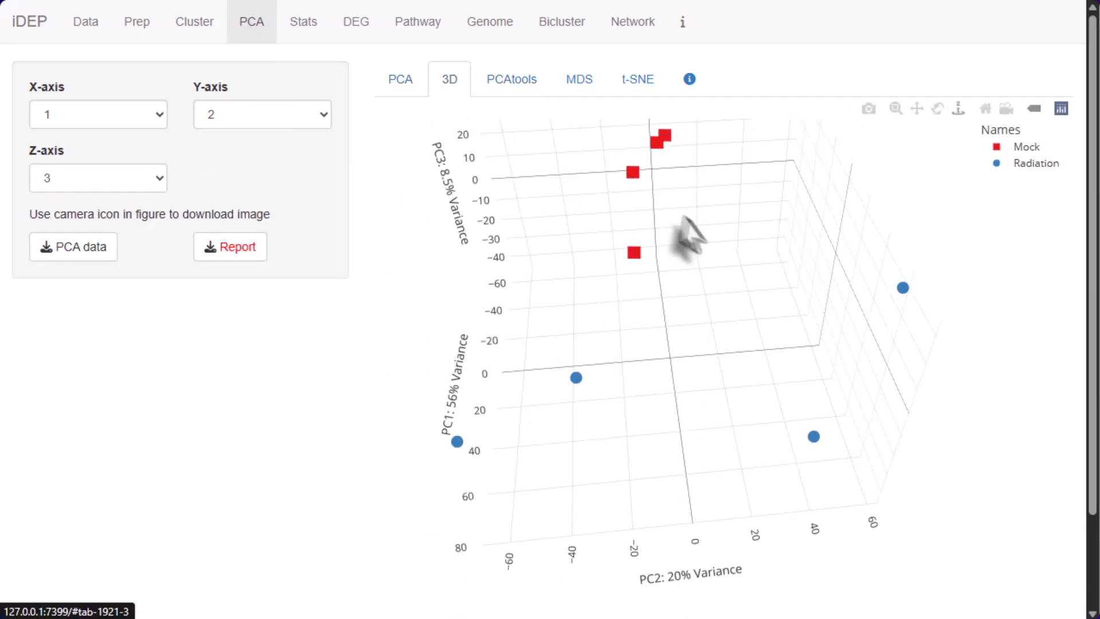
click(511, 79)
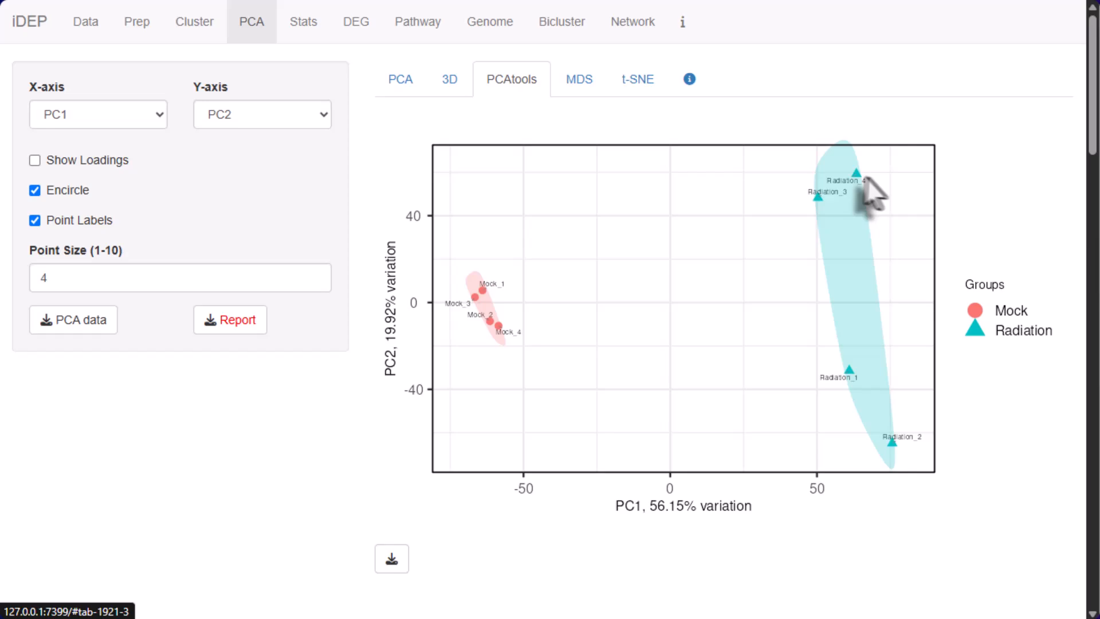
mouse_move(828, 220)
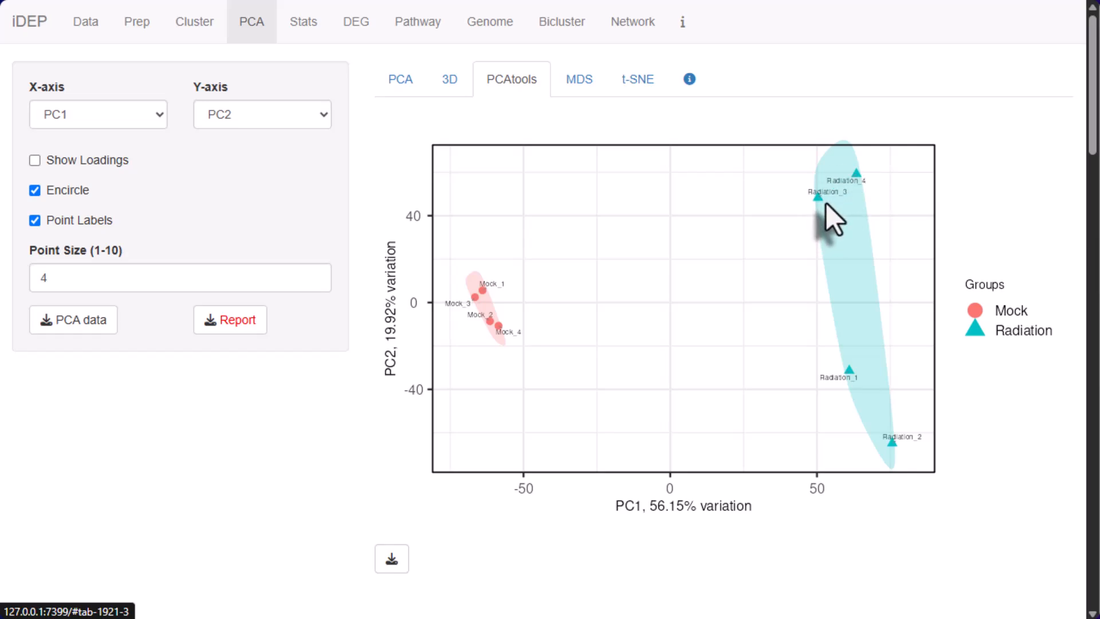
mouse_move(818, 381)
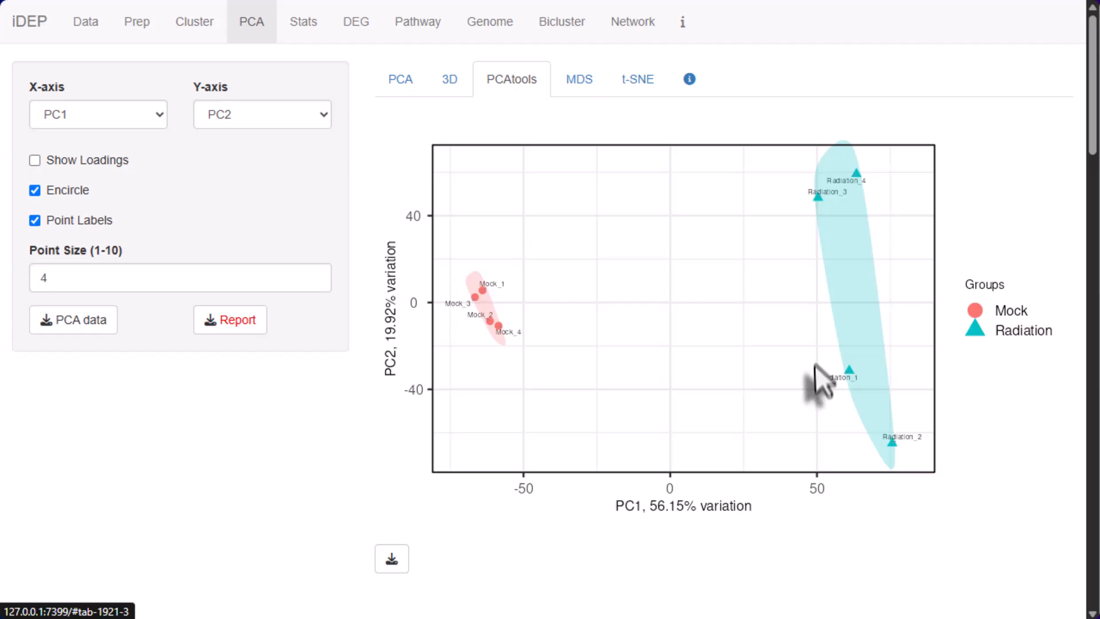
mouse_move(884, 491)
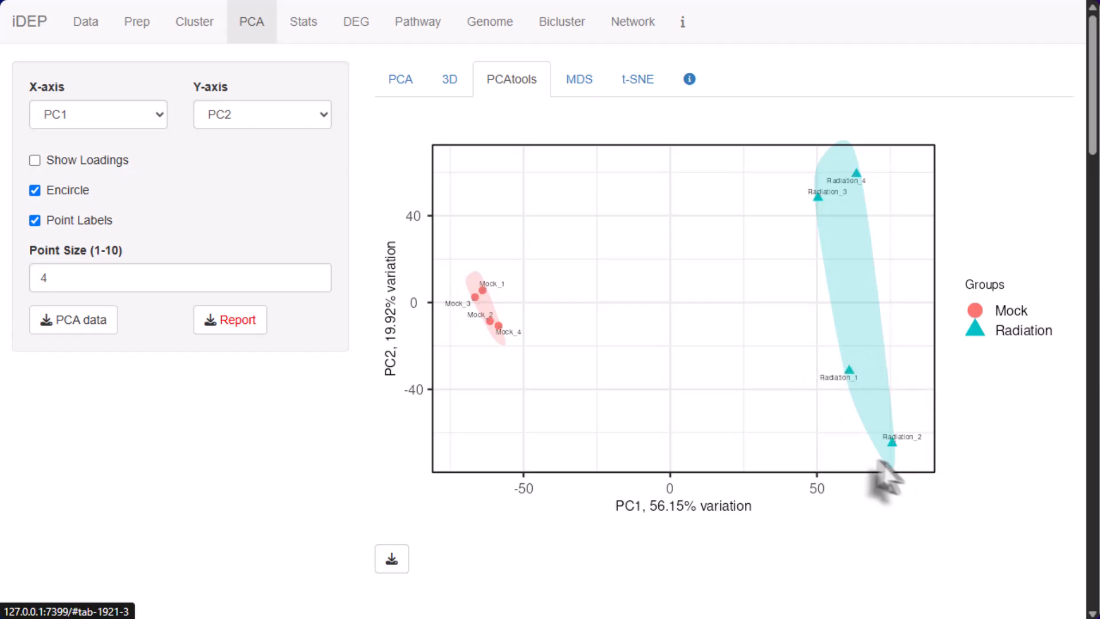
mouse_move(824, 183)
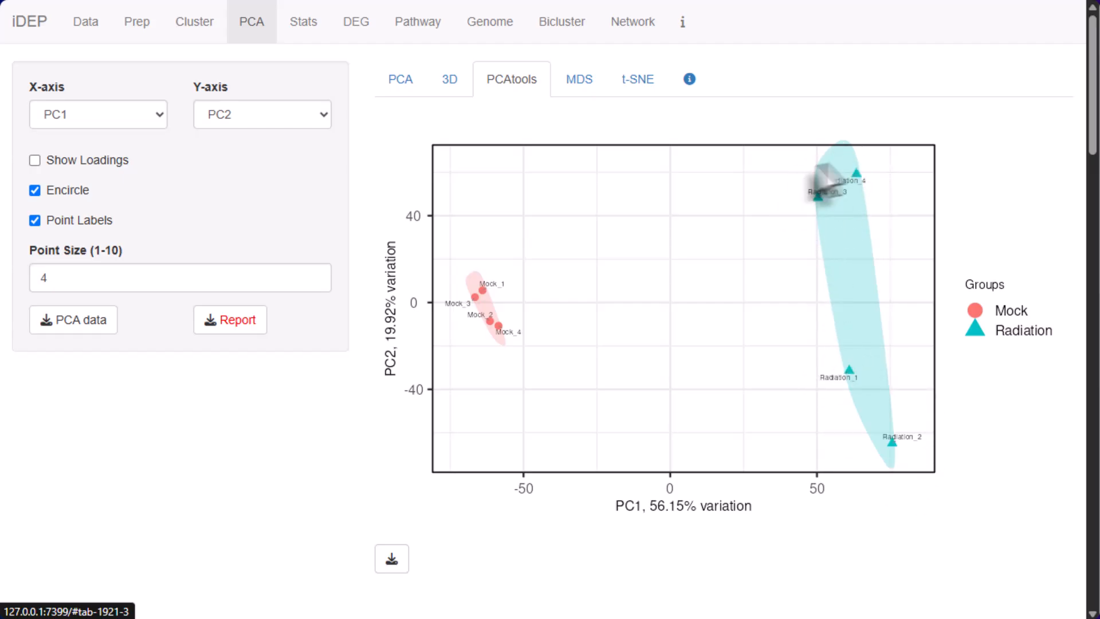
mouse_move(386, 496)
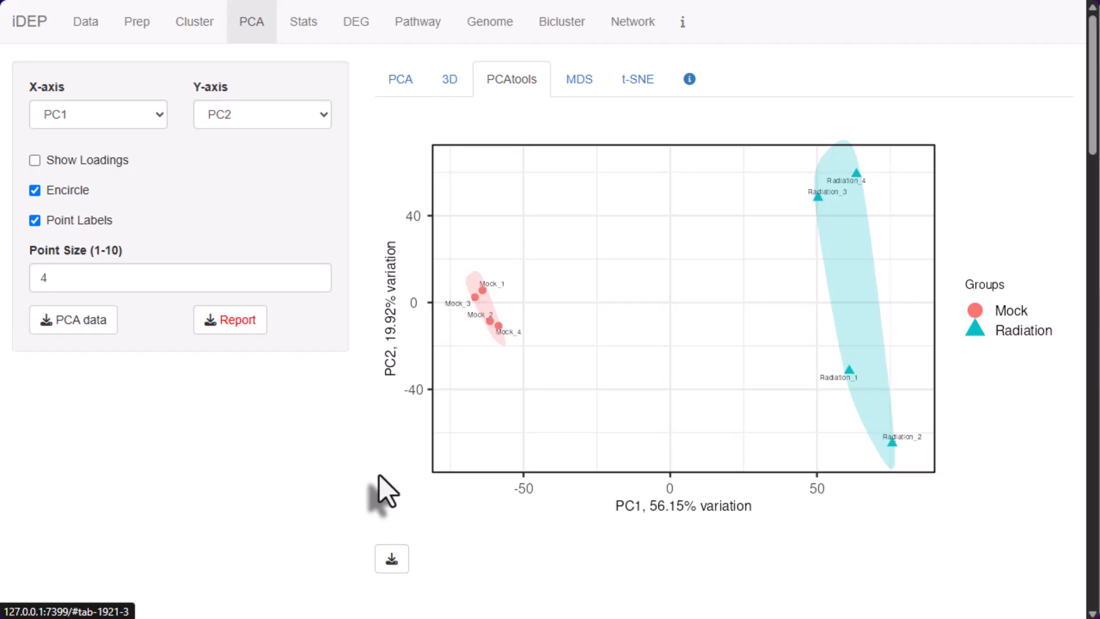
mouse_move(194, 22)
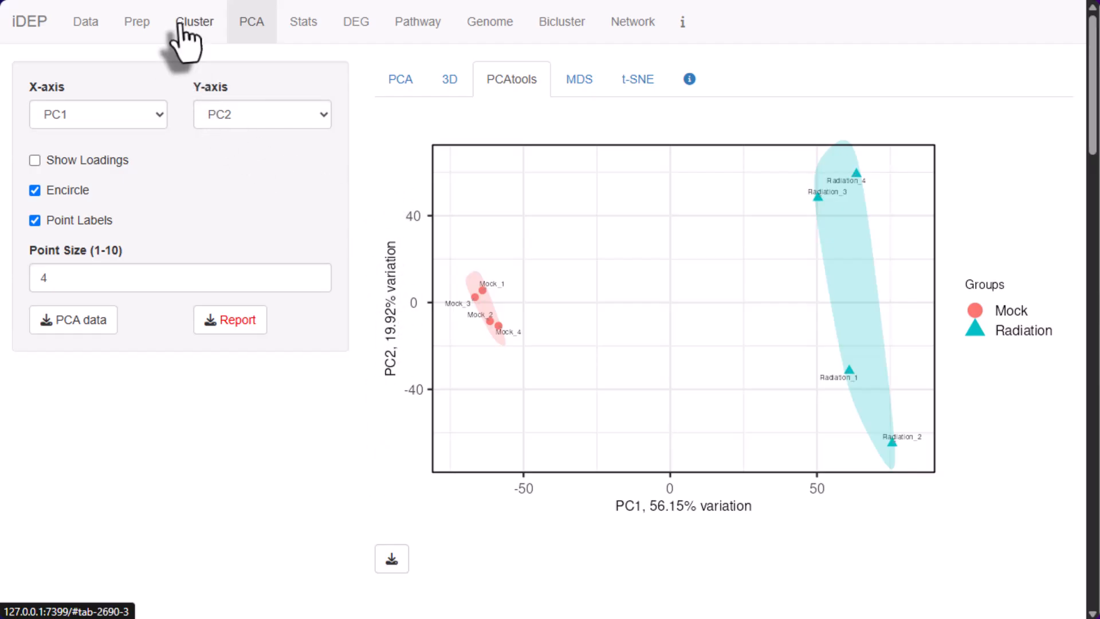
click(195, 22)
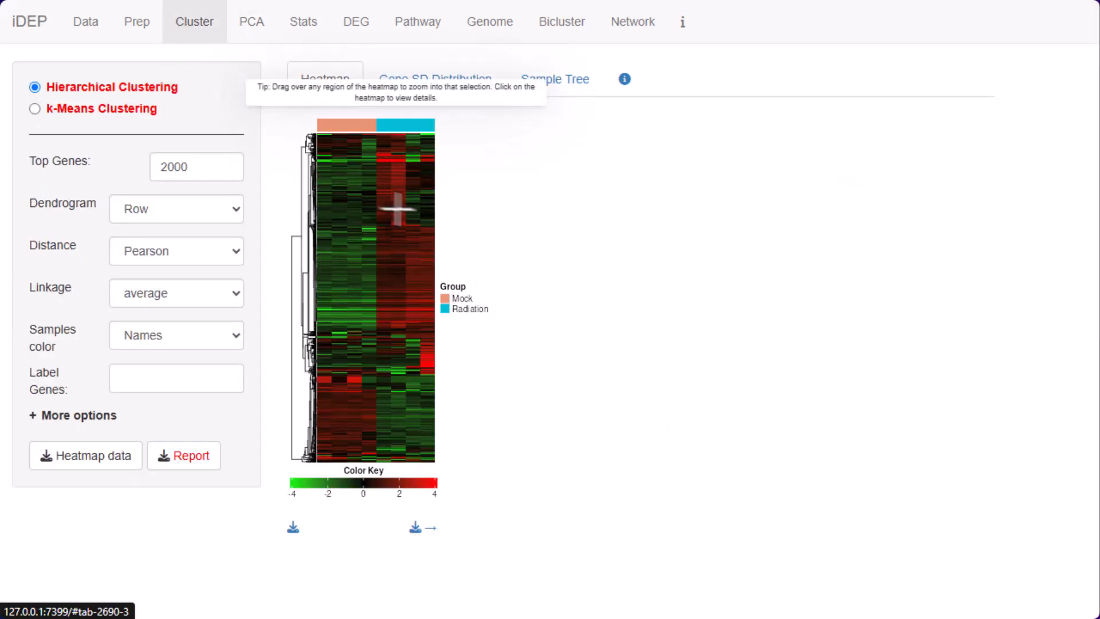
mouse_move(412, 215)
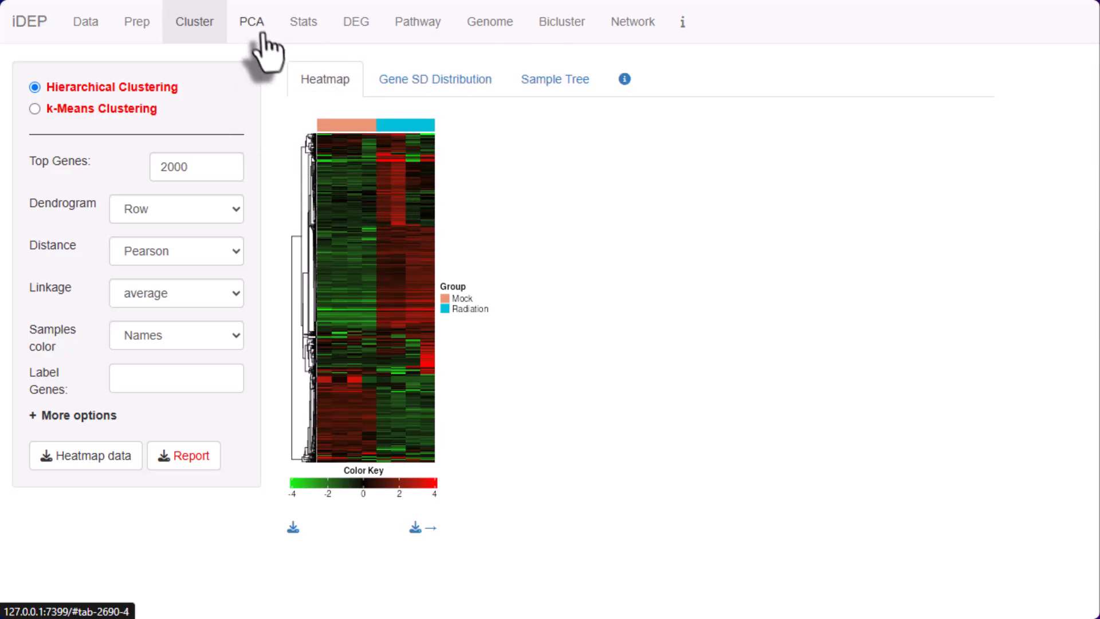
click(251, 22)
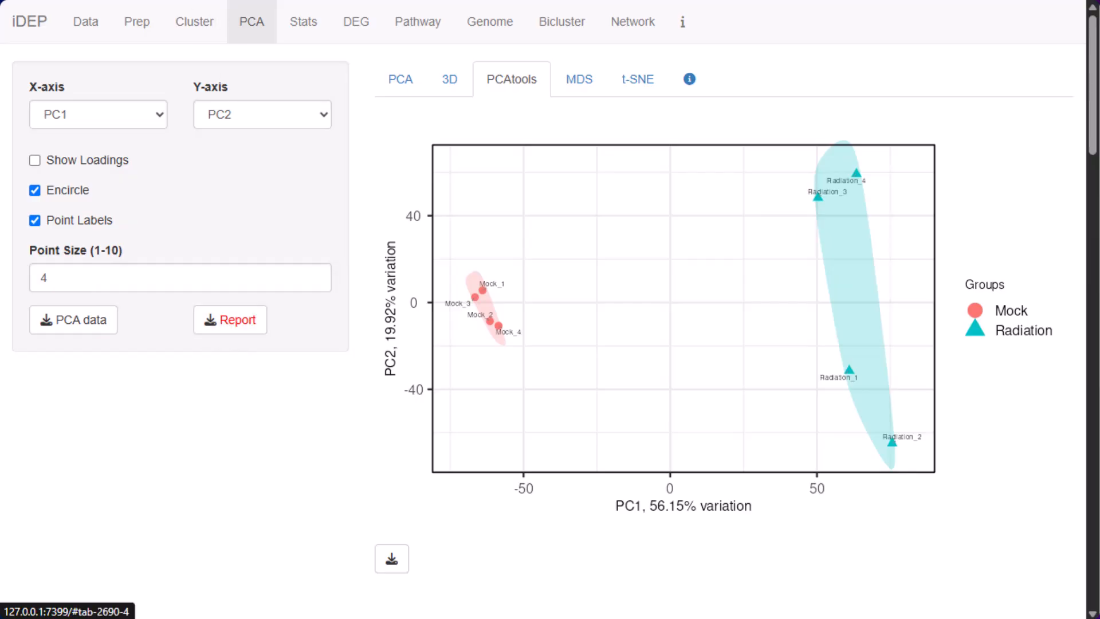
click(302, 22)
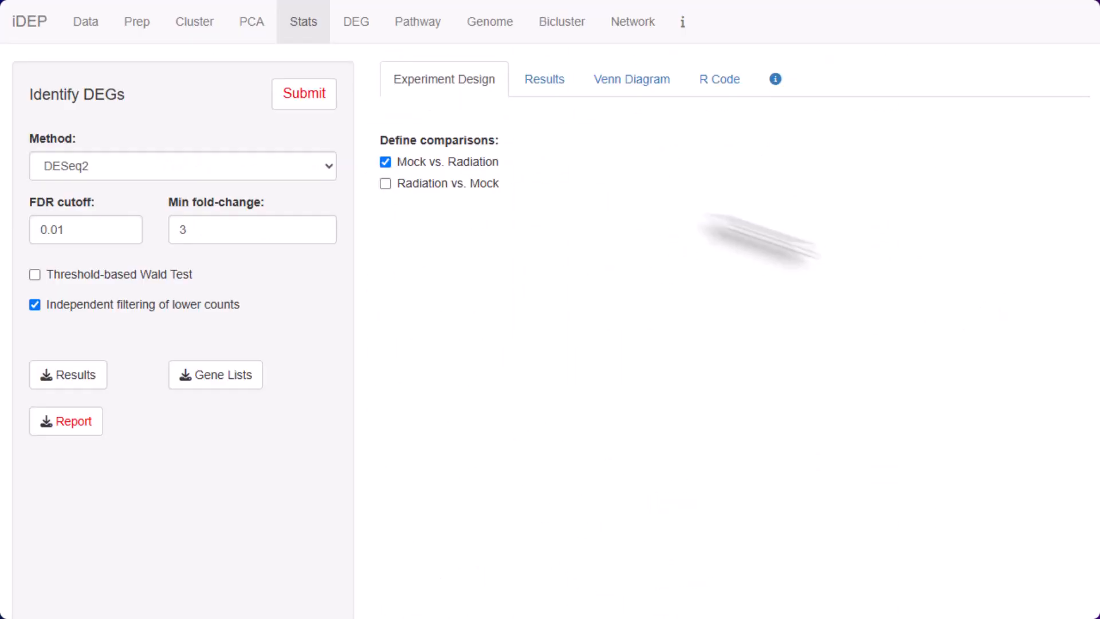
Run DESeq2 for Radiation vs. Mock instead of Mock vs. Radiation (975 up, 479 down).
click(385, 162)
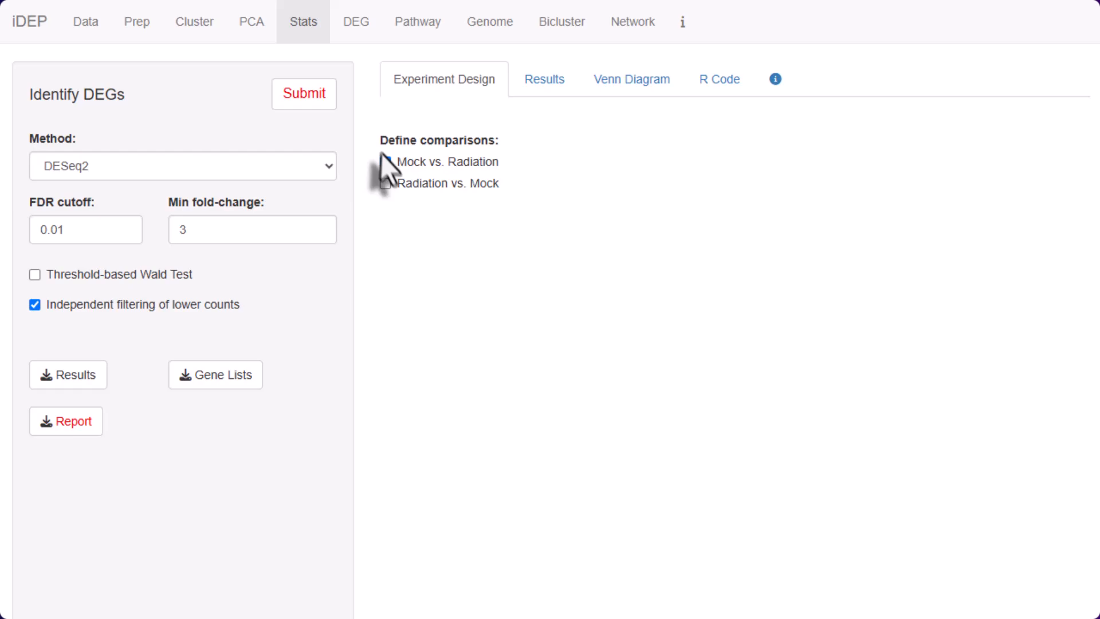
click(386, 183)
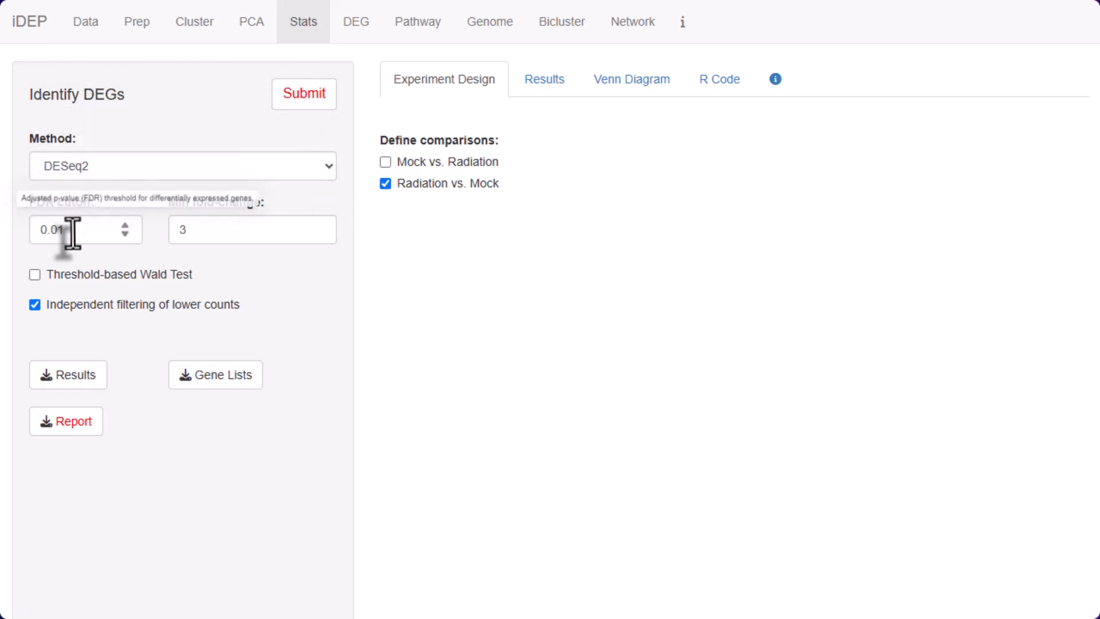
click(303, 94)
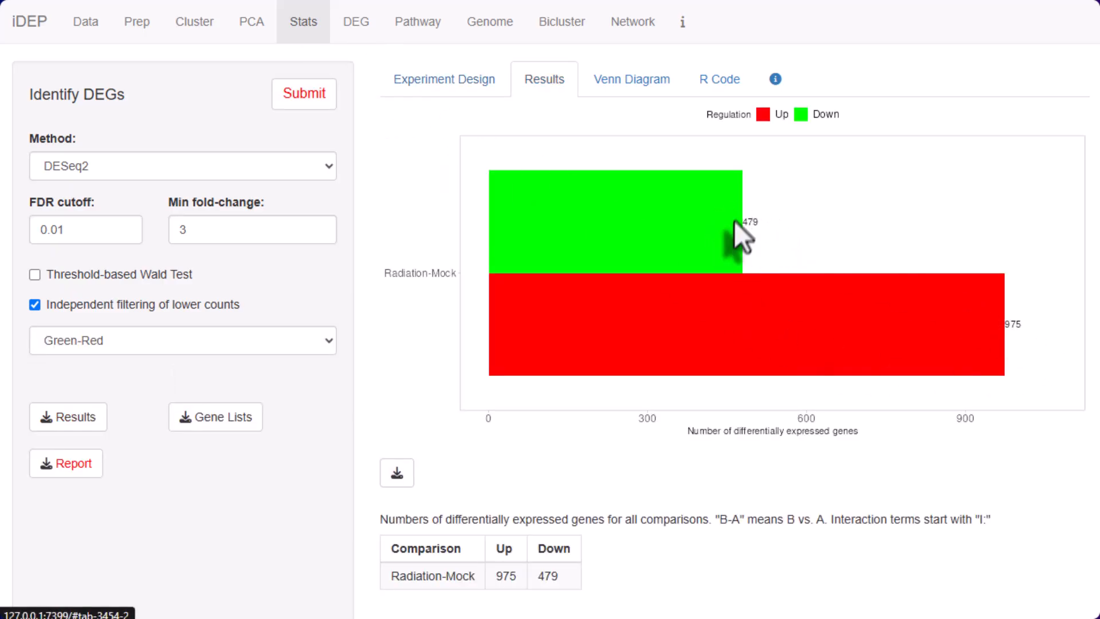
View the Venn diagram of up- and down-regulated genes and the DESeq2 R script.
click(632, 79)
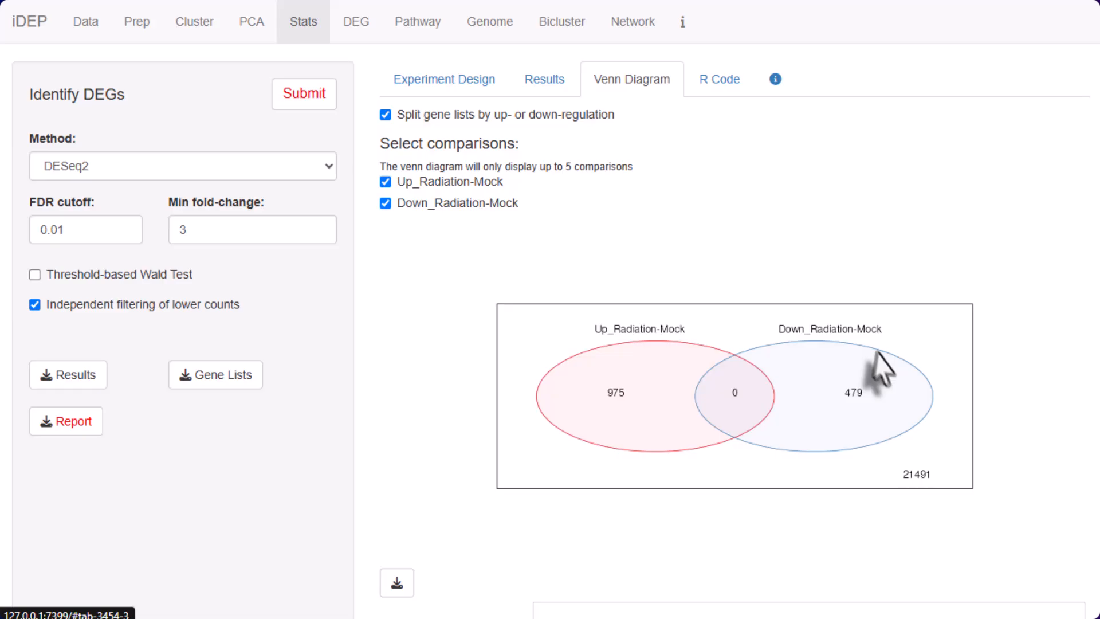
mouse_move(695, 106)
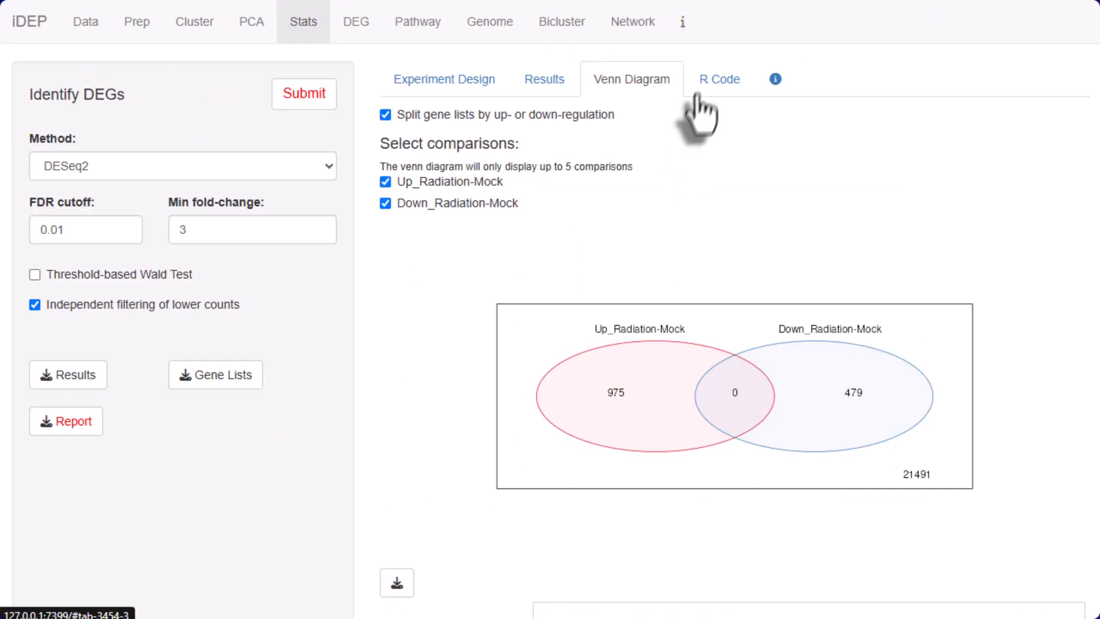
click(719, 78)
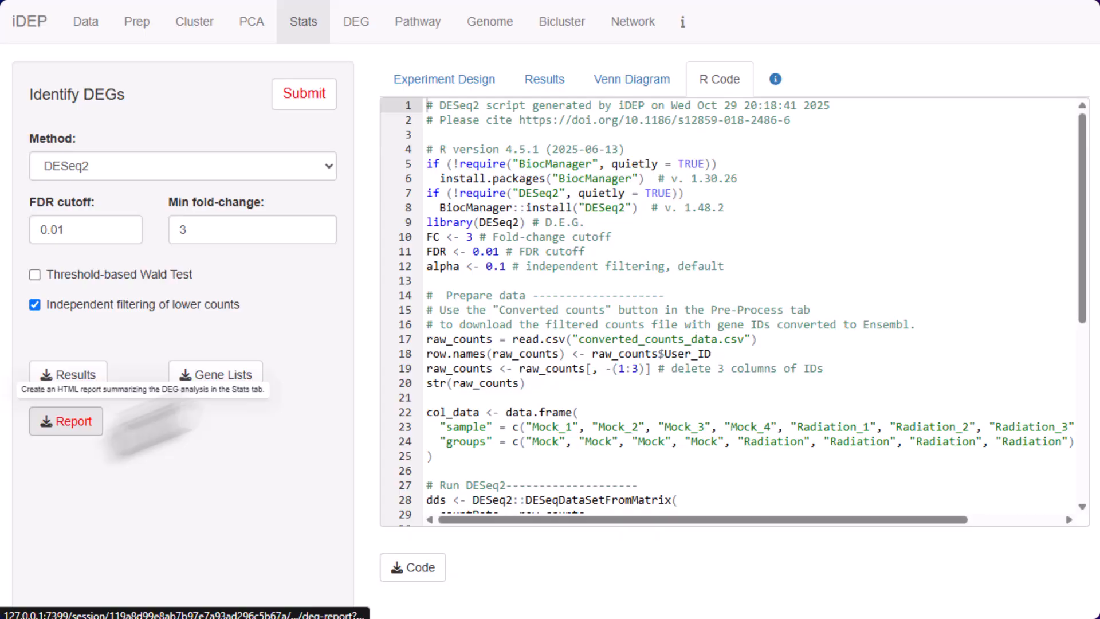
click(356, 22)
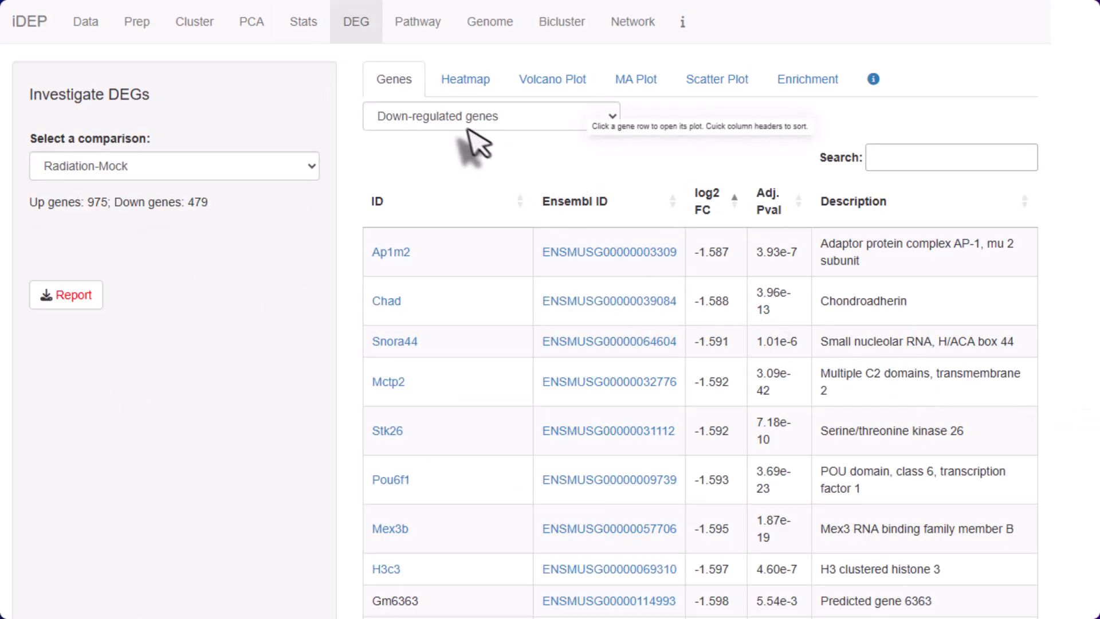
List the up-regulated Radiation-Mock genes and open the Ckmt1 expression bar plot.
click(491, 116)
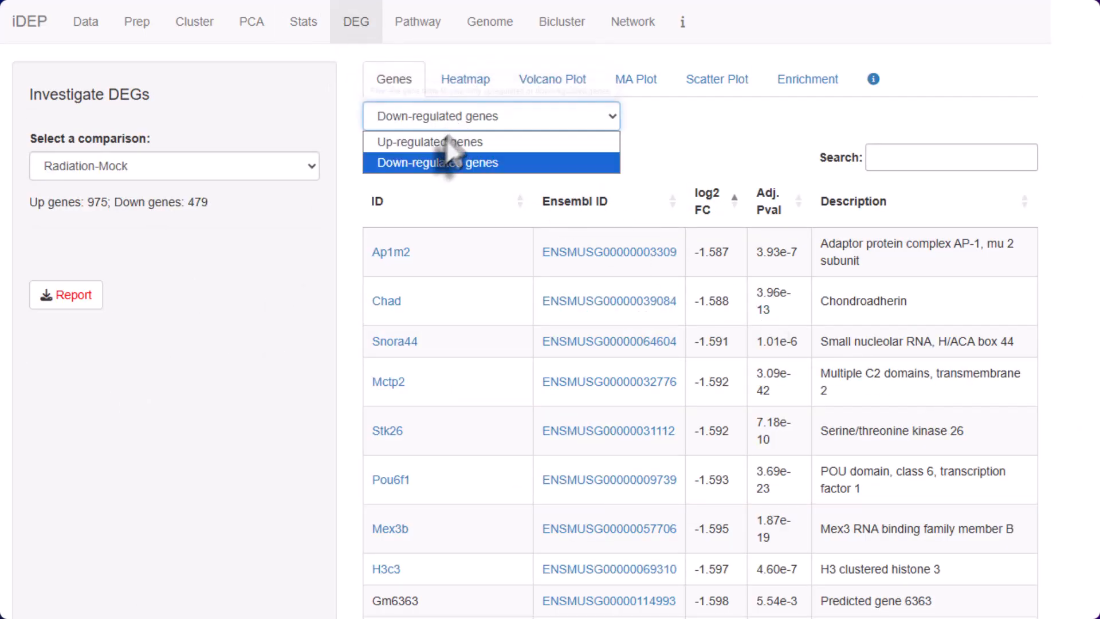
click(426, 142)
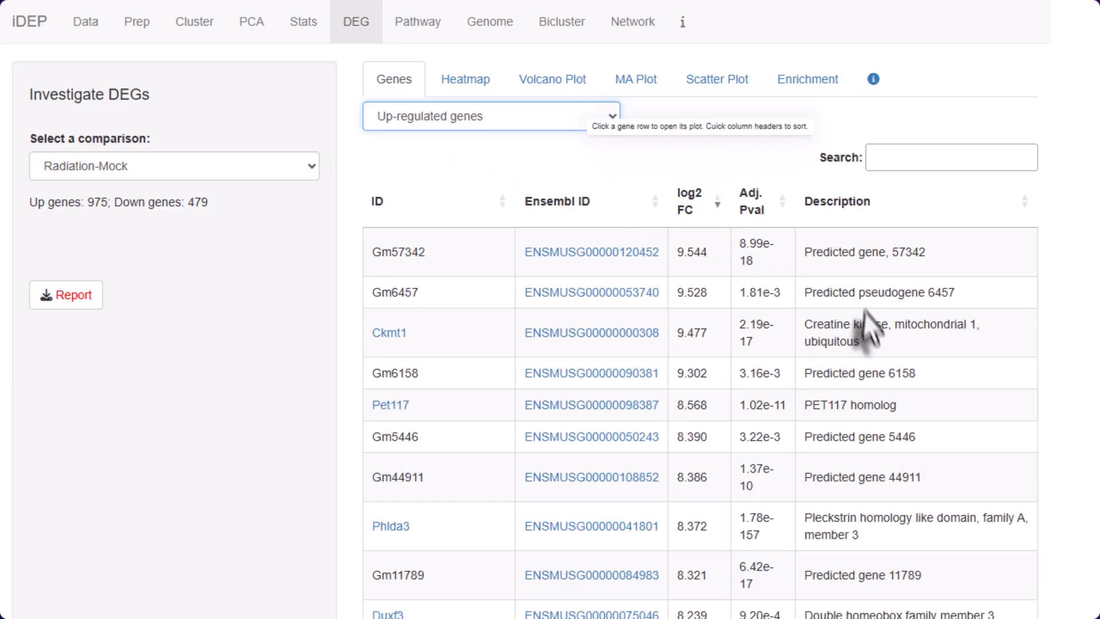
mouse_move(857, 407)
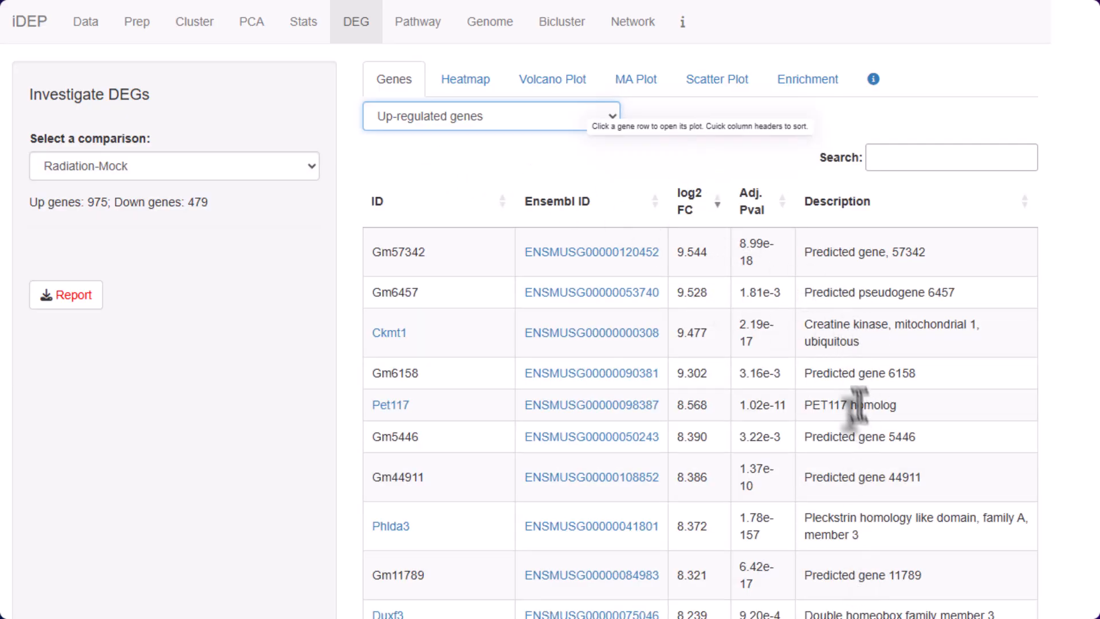
click(390, 332)
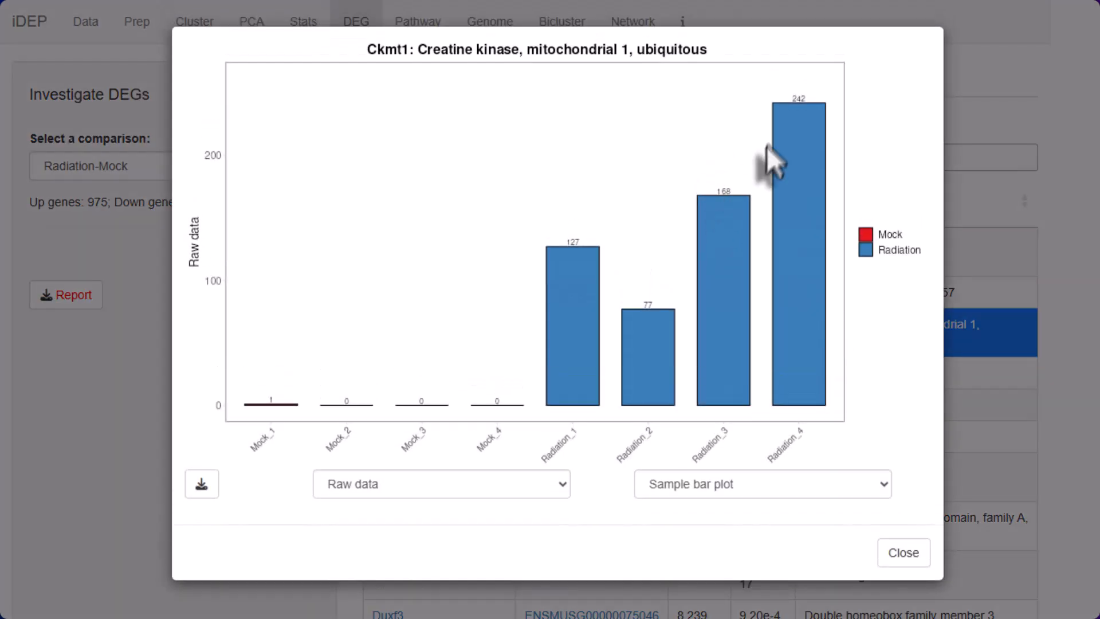
mouse_move(202, 484)
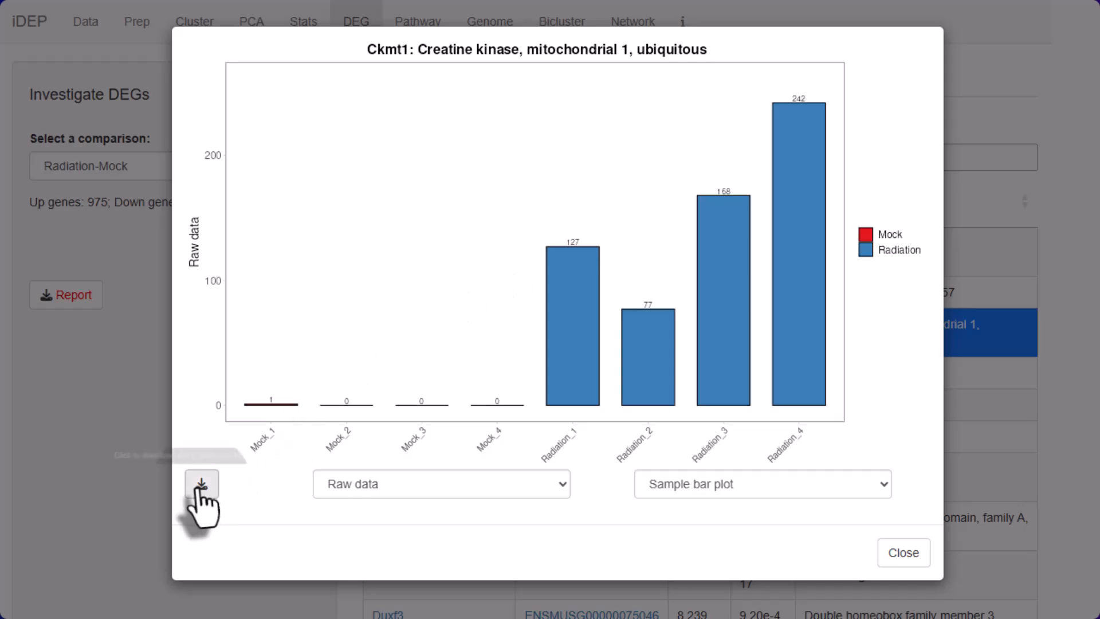
Close the Ckmt1 plot and view the DEG heatmap and average-expression scatter plot.
click(904, 553)
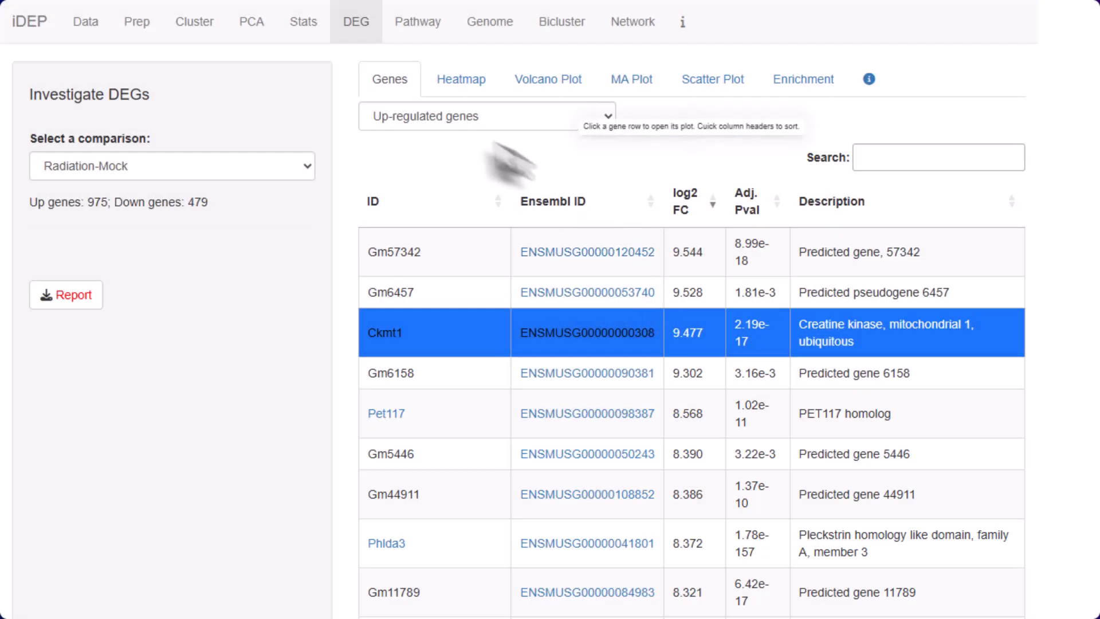
click(461, 79)
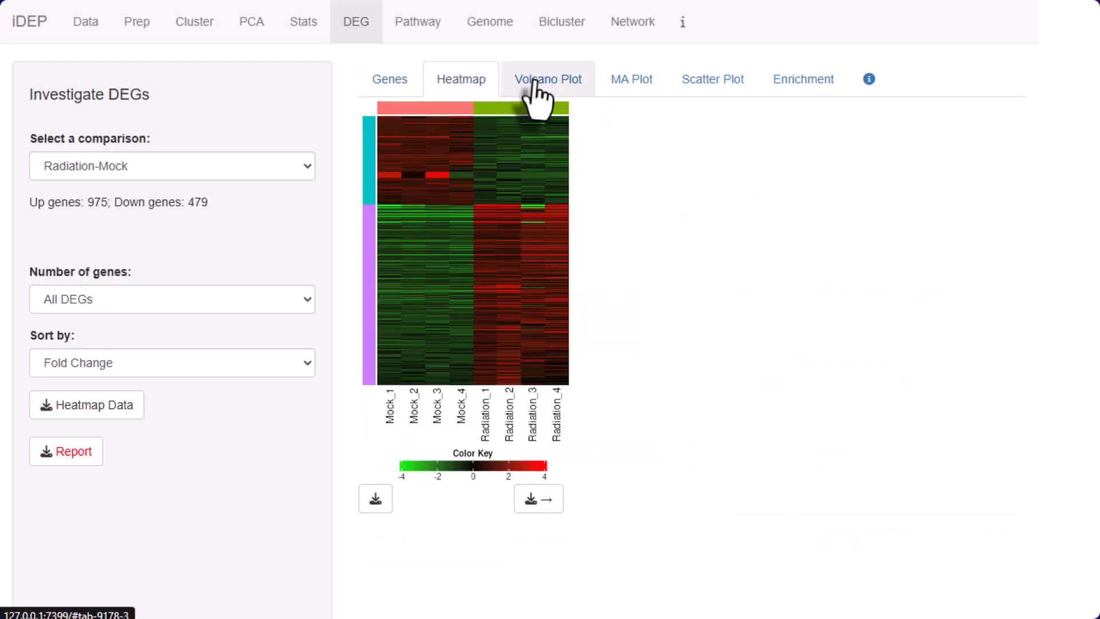
click(713, 80)
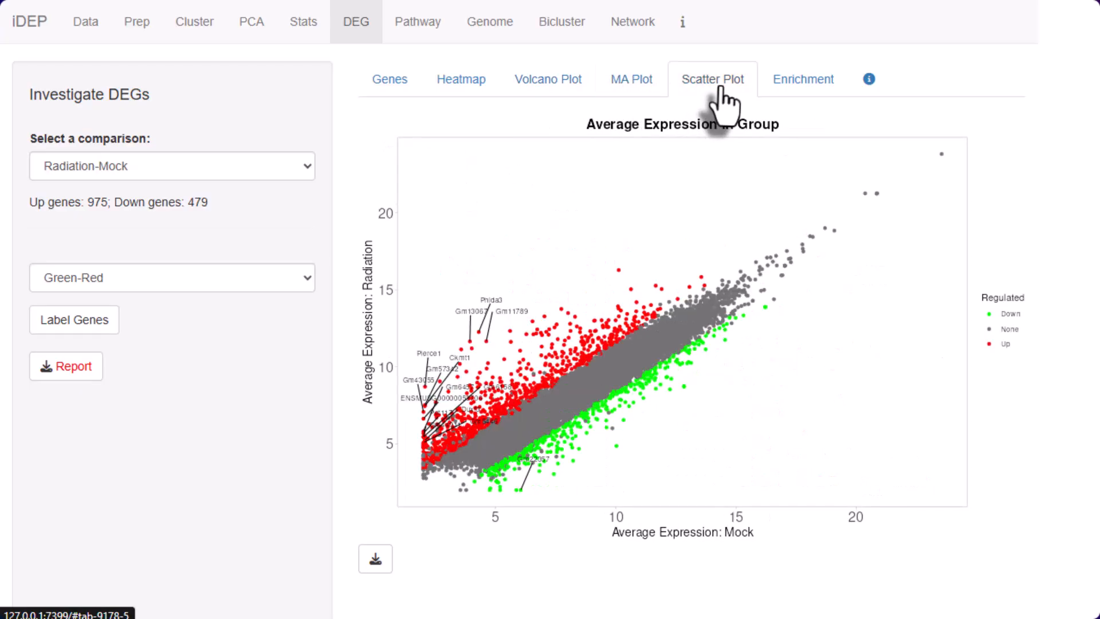
mouse_move(374, 559)
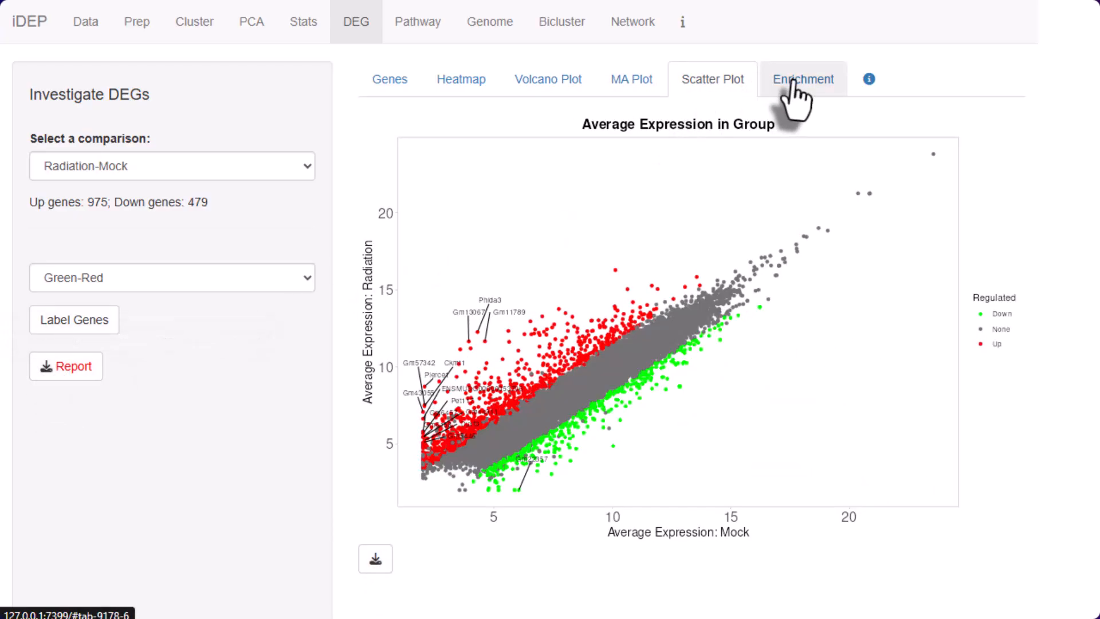
Show the KEGG Pathways enrichment table, with P53 signaling topping upregulated pathways.
click(804, 79)
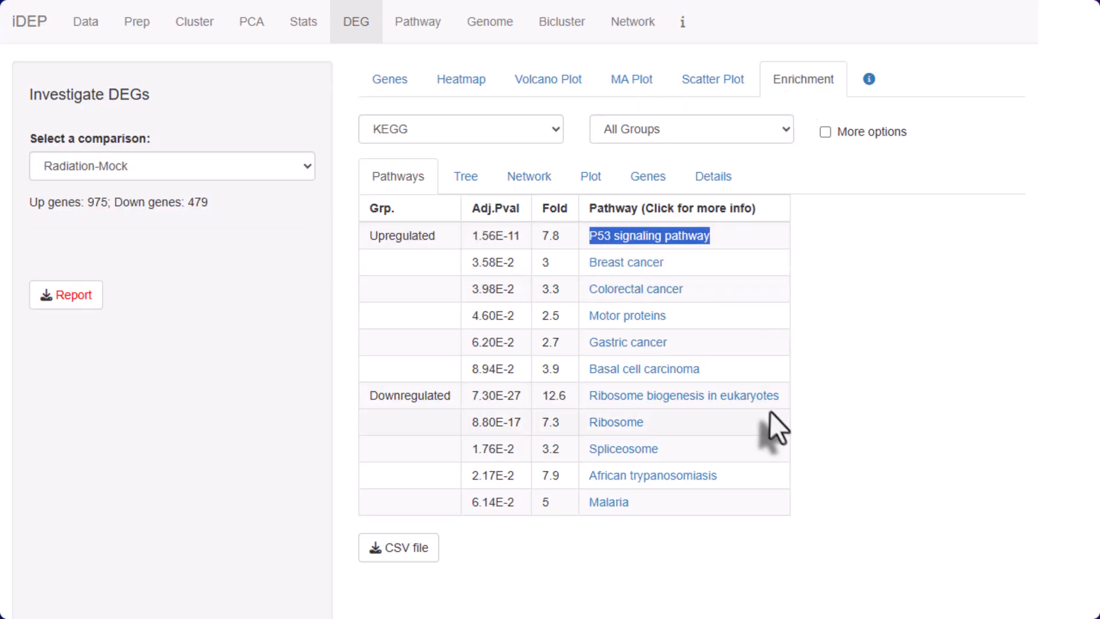
mouse_move(657, 235)
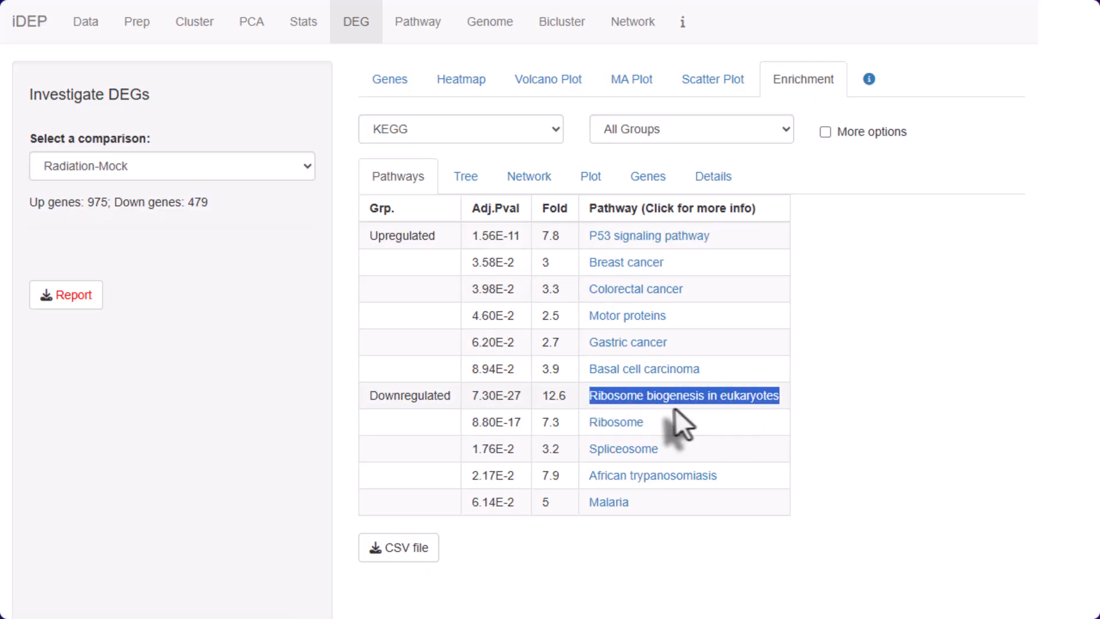
mouse_move(554, 267)
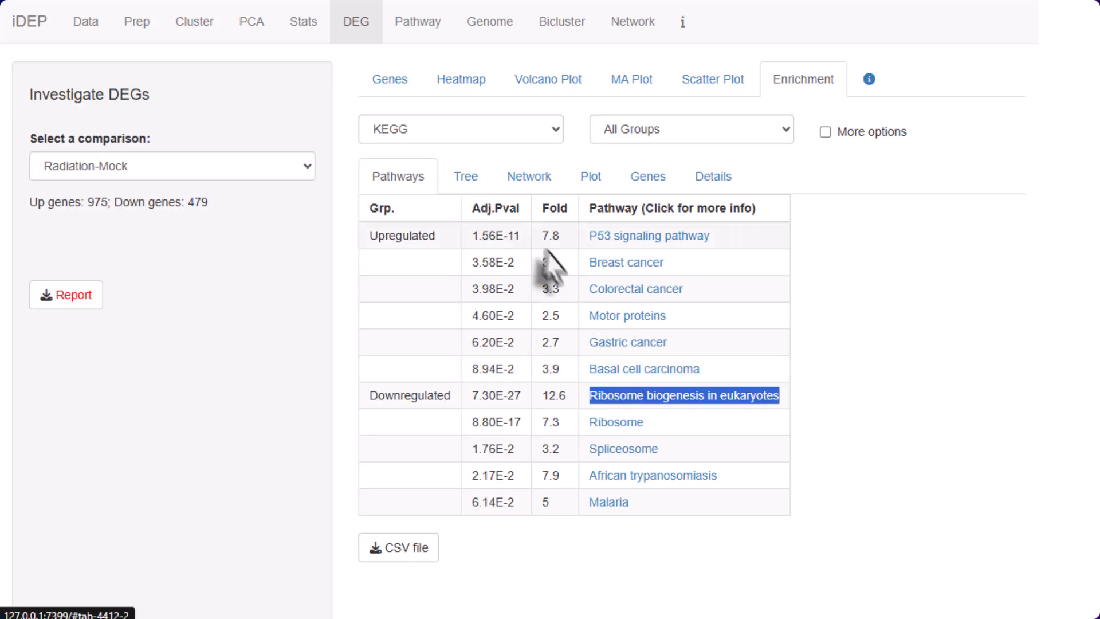
Run GSEA on KEGG pathways for Radiation-Mock and view the pathway tree and gene heatmap.
click(417, 22)
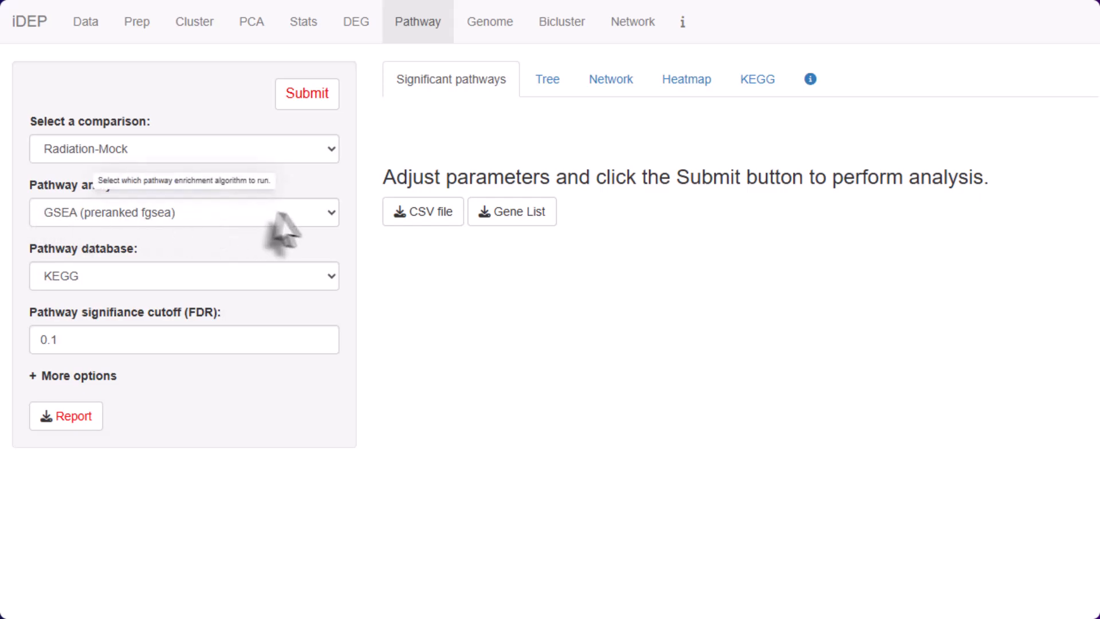
mouse_move(325, 132)
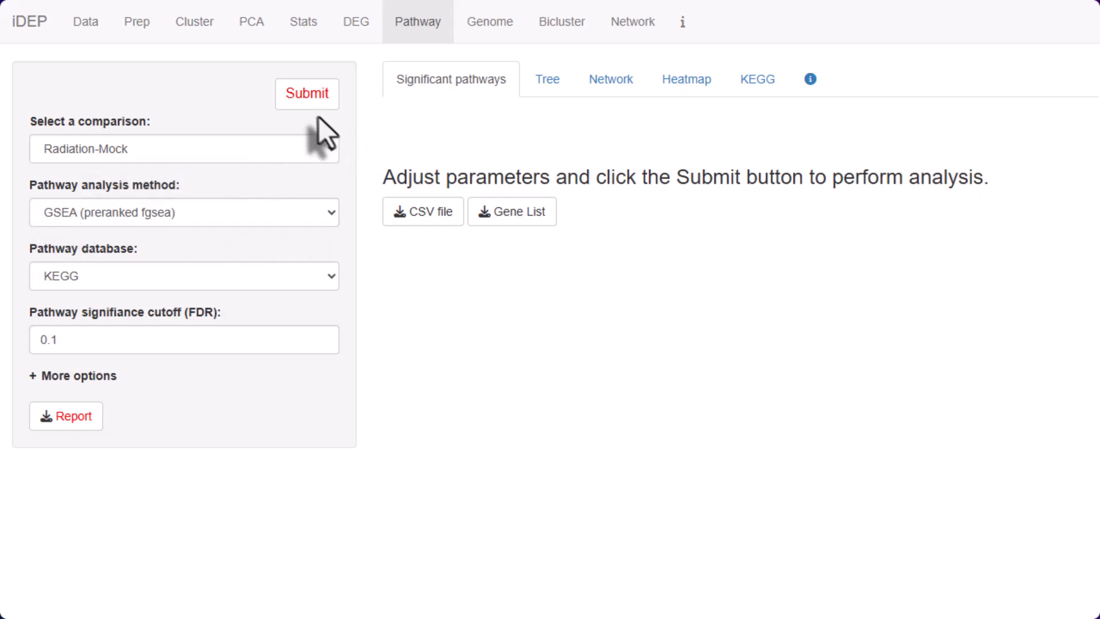
click(306, 94)
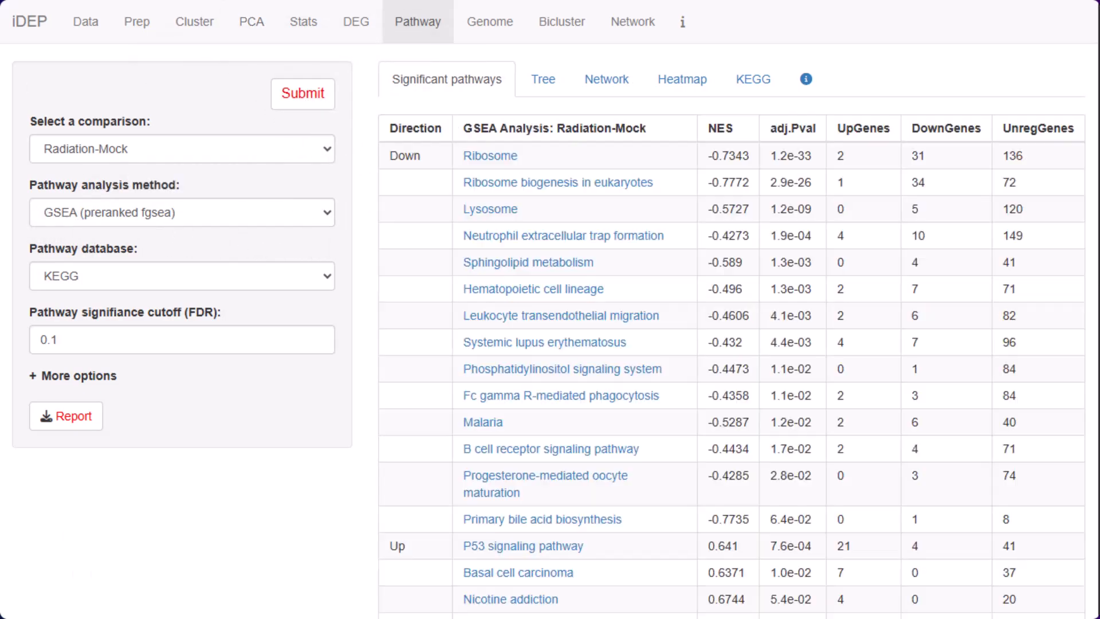
click(547, 79)
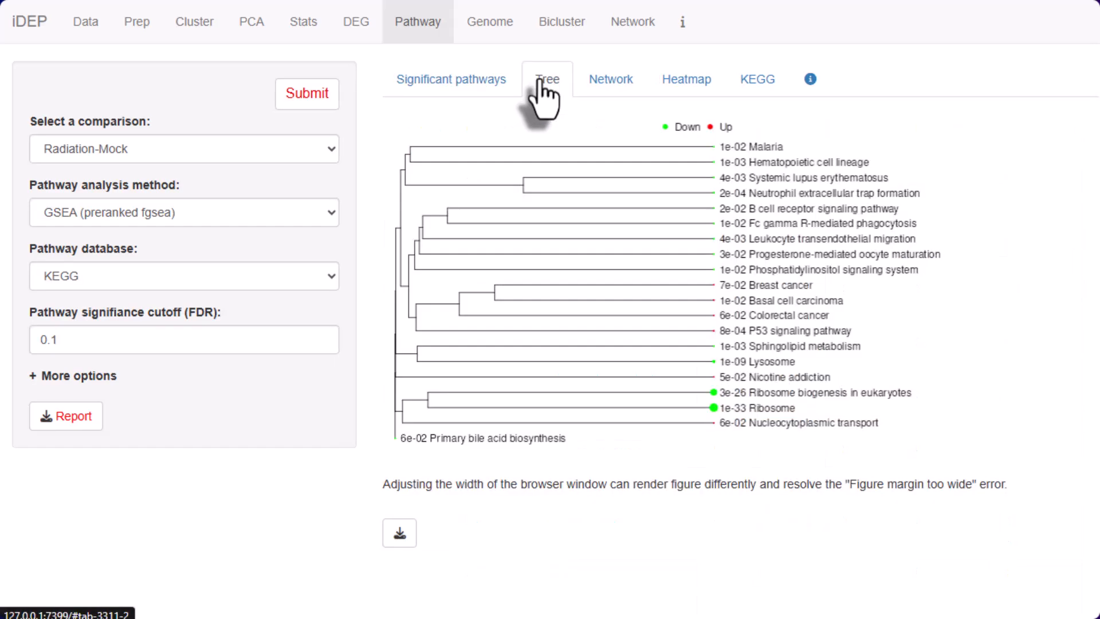
click(681, 79)
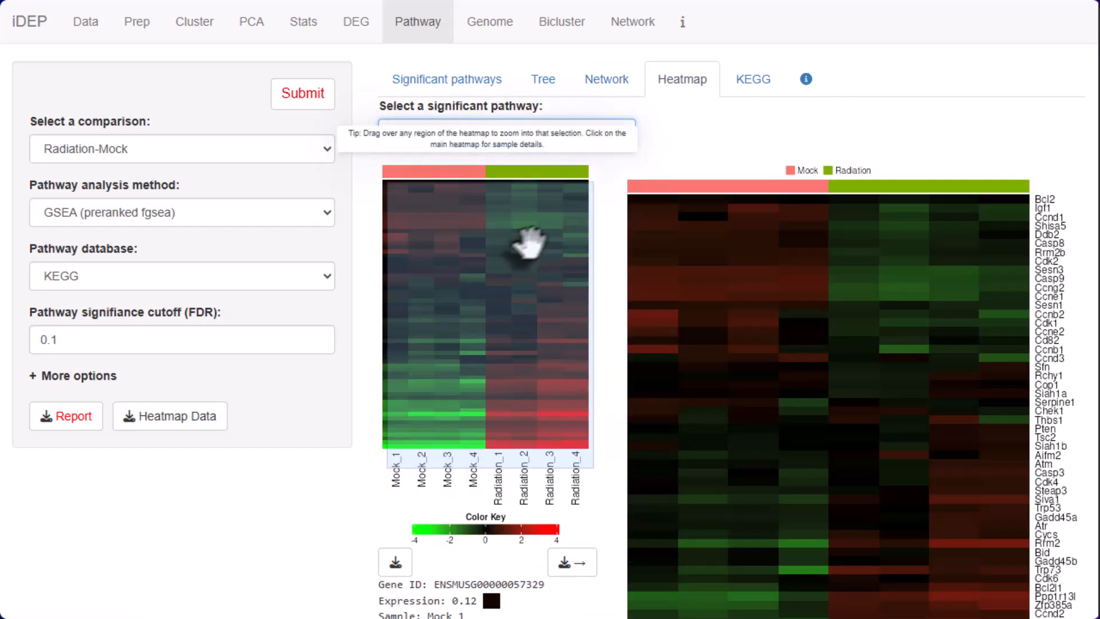
scroll(down, 3)
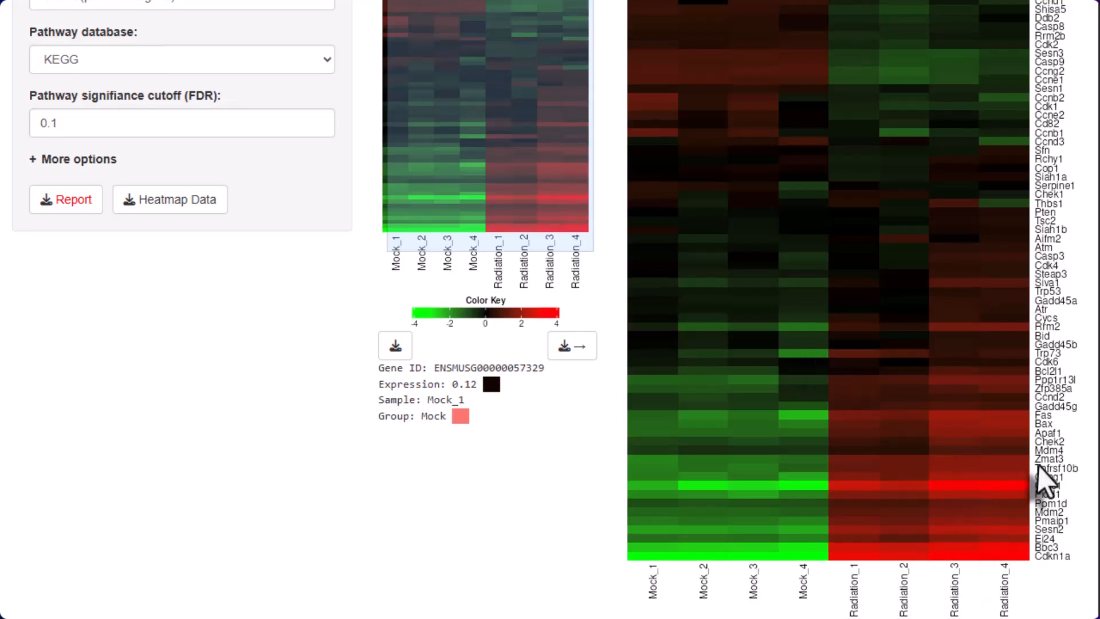
View the P53 signaling pathway diagram and set the pathway analysis method to ssGSEA.
click(754, 79)
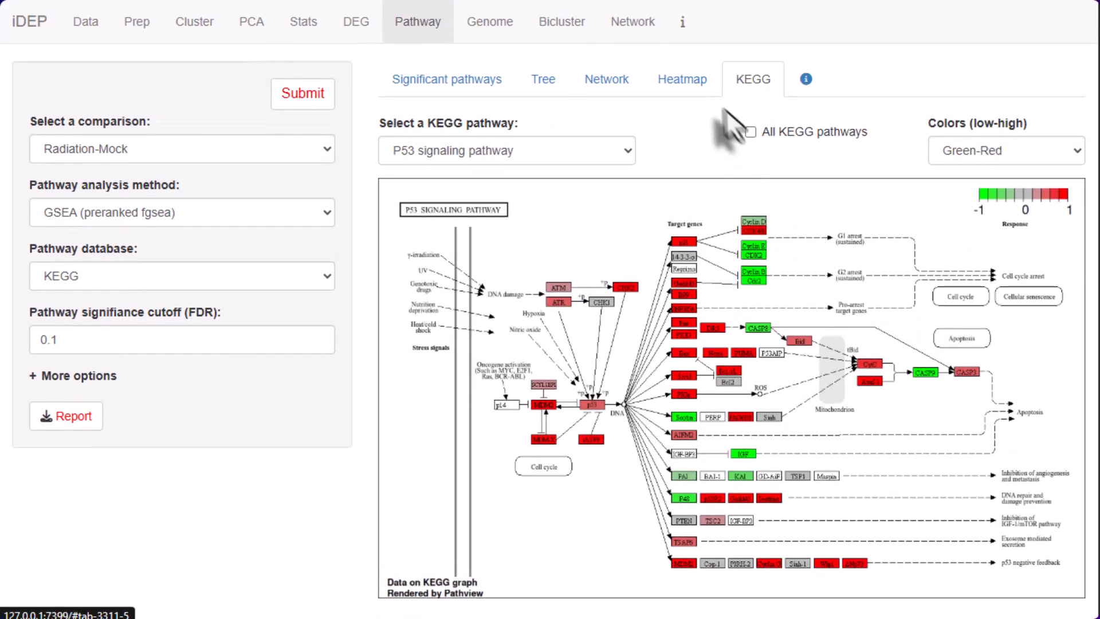
click(181, 212)
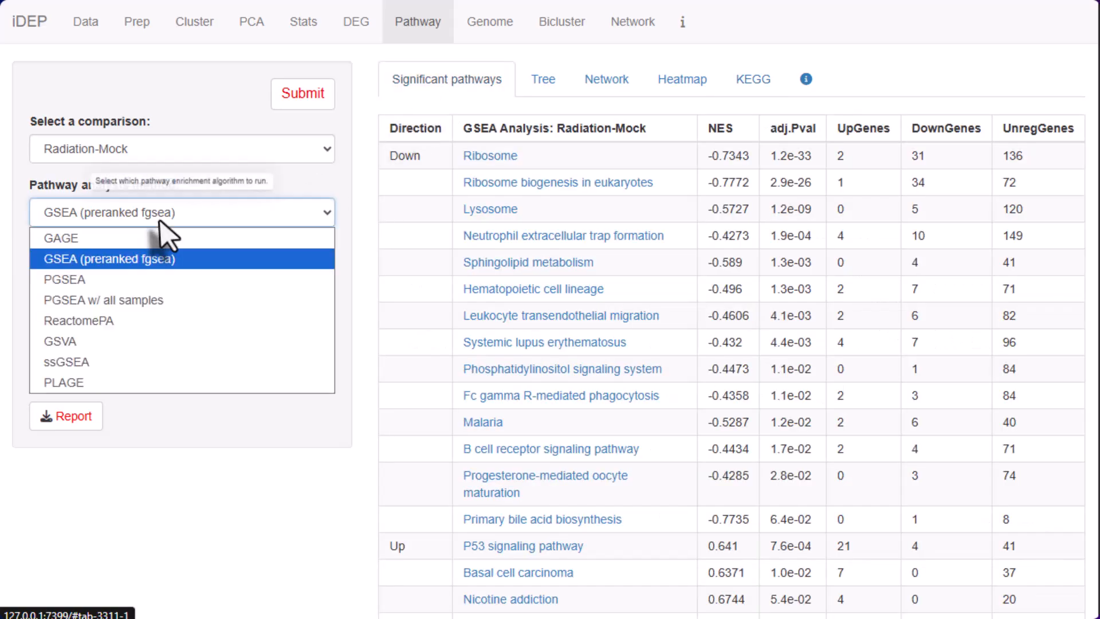
click(59, 362)
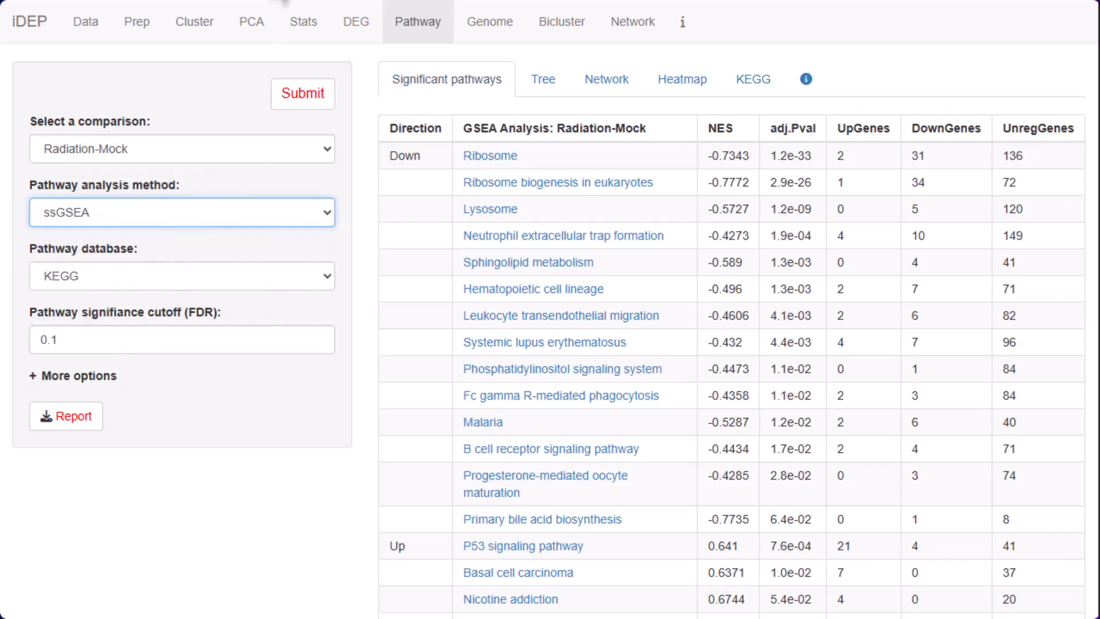
Show the Genome tab's chromosome map of Radiation-Mock differentially expressed genes.
click(490, 22)
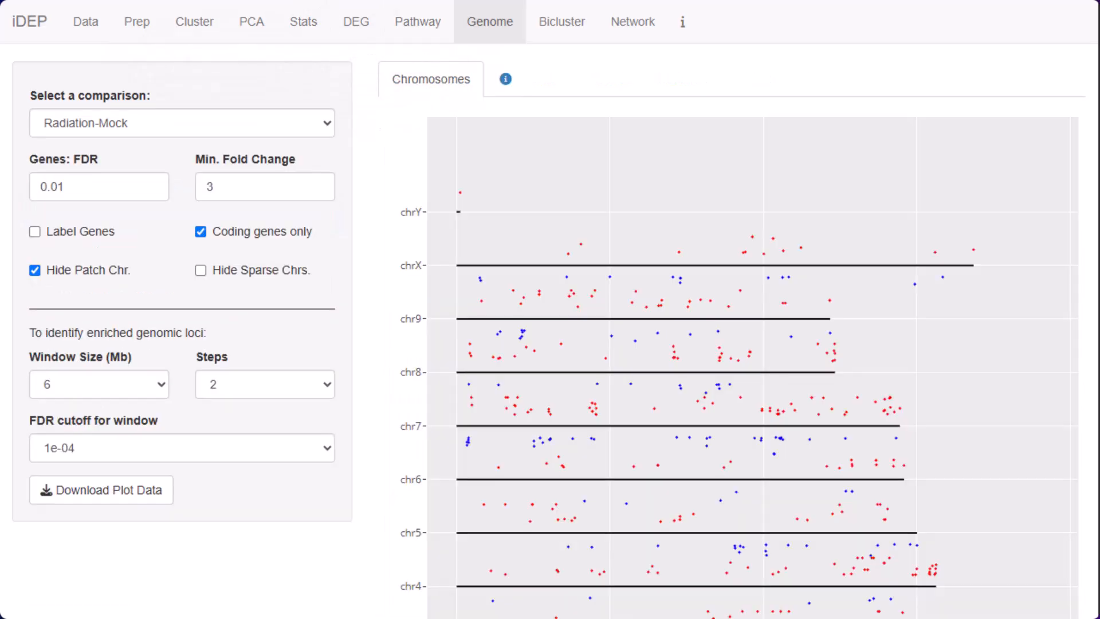
mouse_move(488, 25)
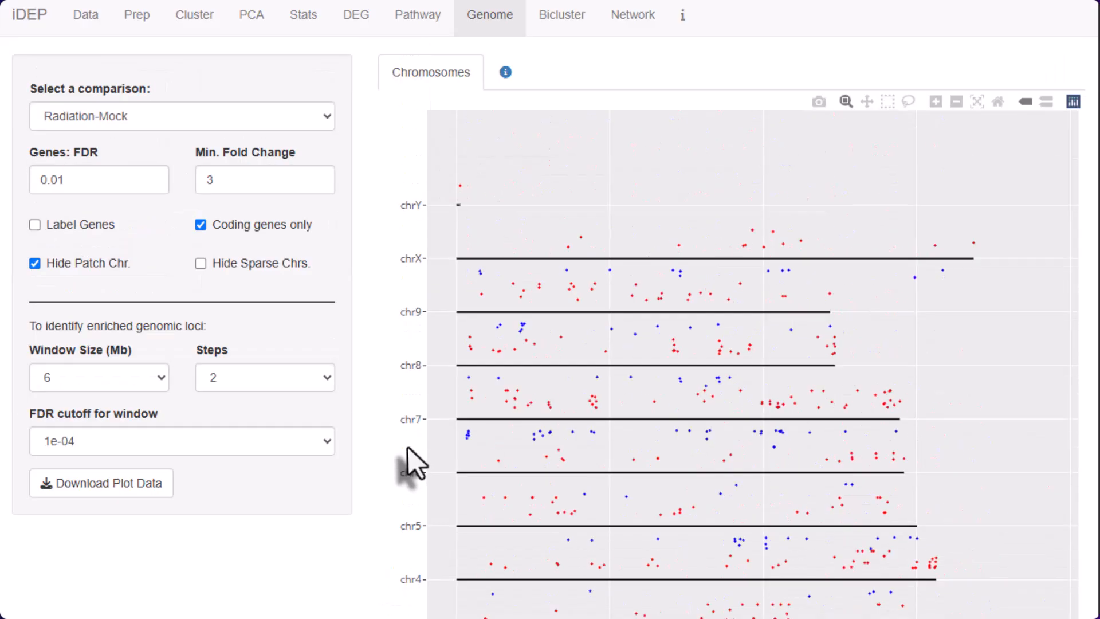
click(34, 225)
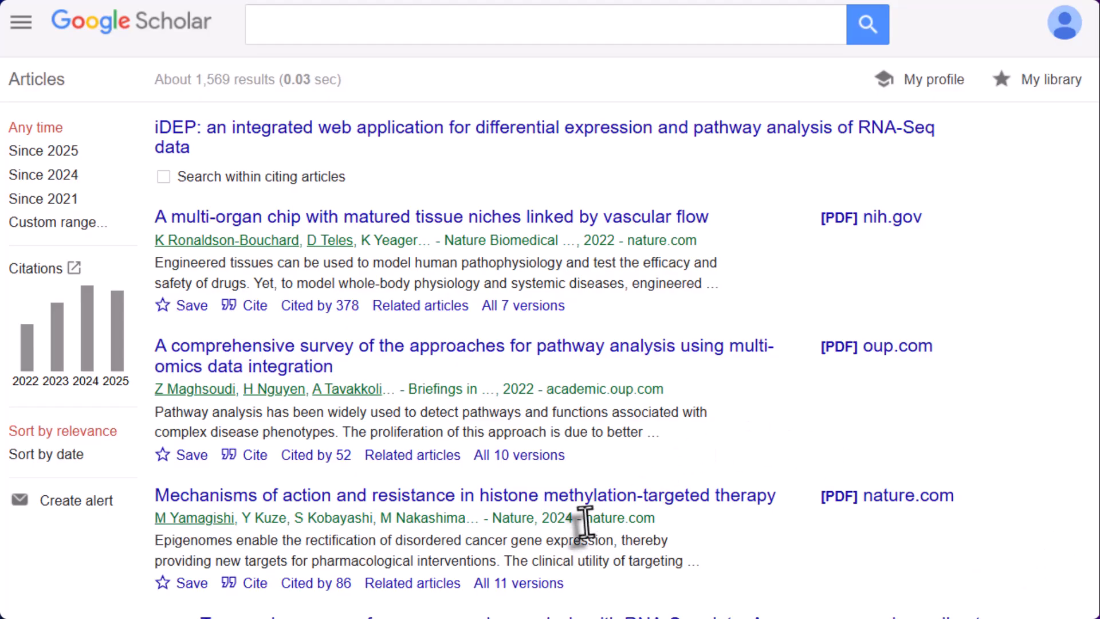
Scroll through the first page of articles citing the iDEP paper.
scroll(down, 3)
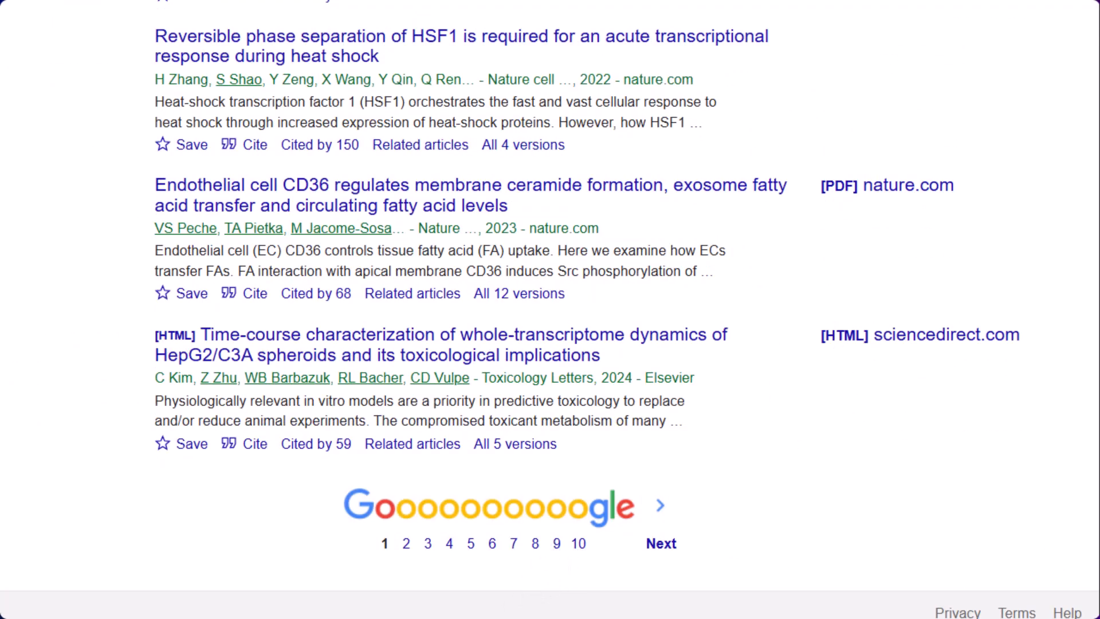